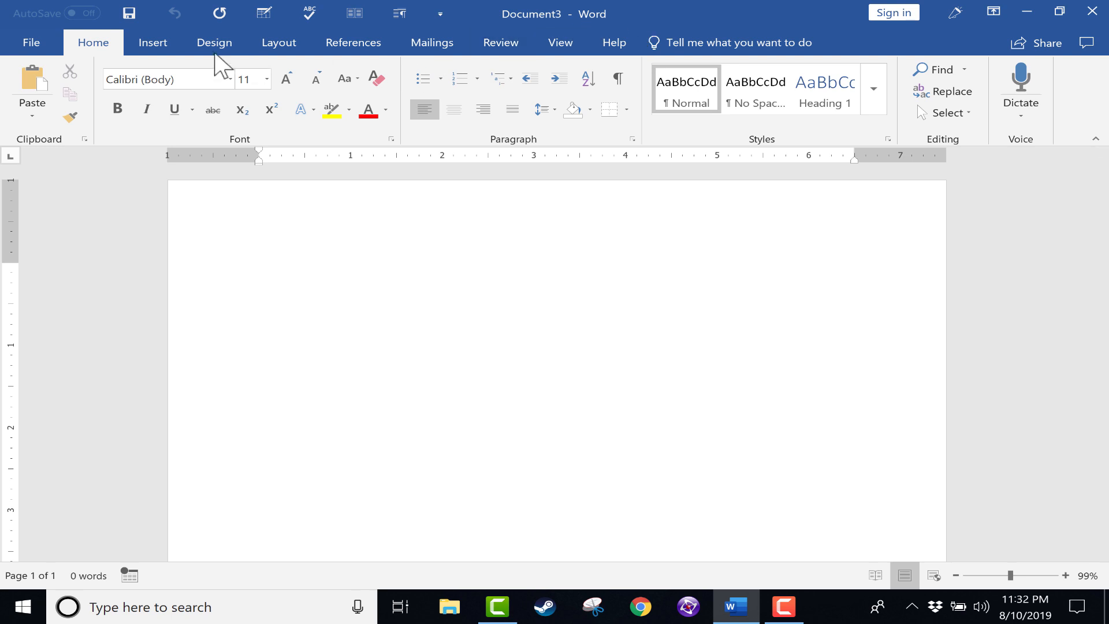
Open File > New and scroll through the resume, cover letter and calendar templates.
{"action": "left_click", "coordinate": [31, 42]}
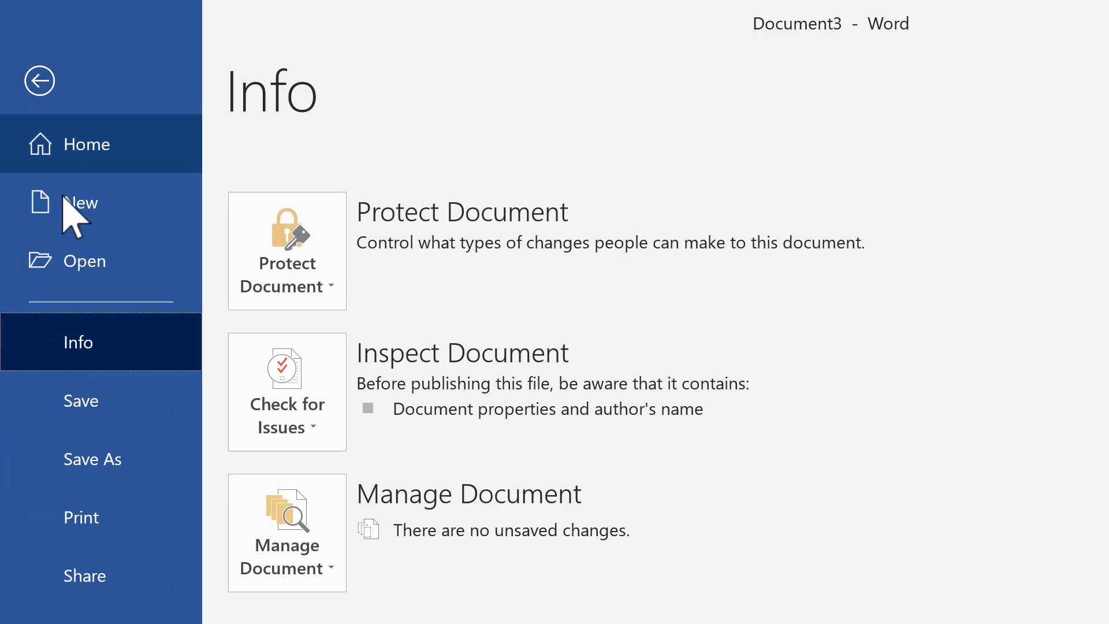
{"action": "left_click", "coordinate": [80, 203]}
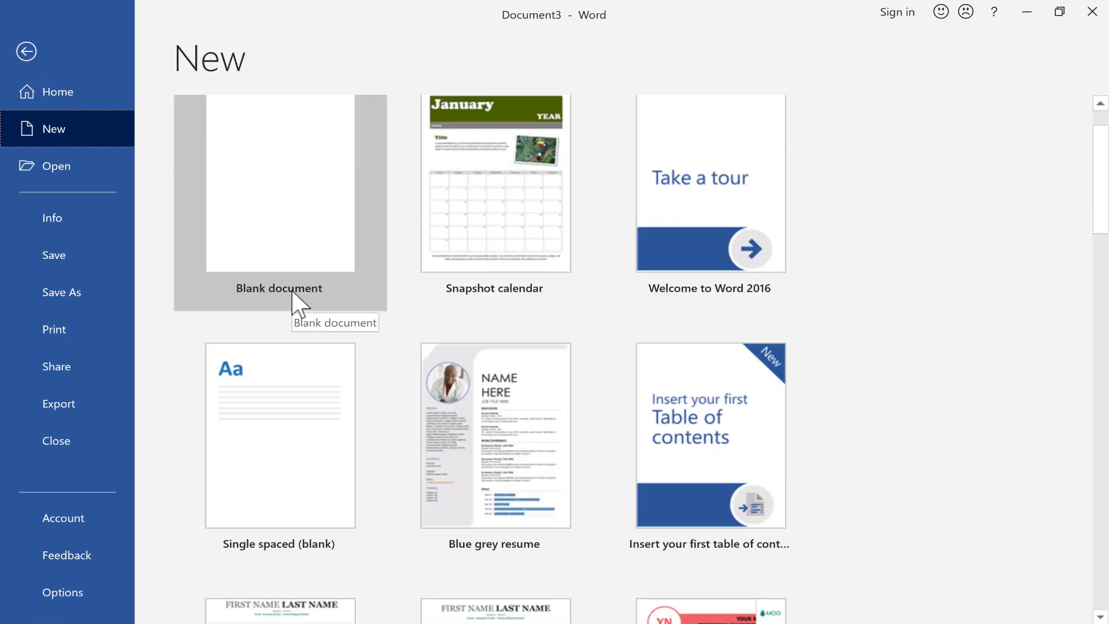
{"action": "scroll", "scroll_direction": "down", "scroll_amount": 3}
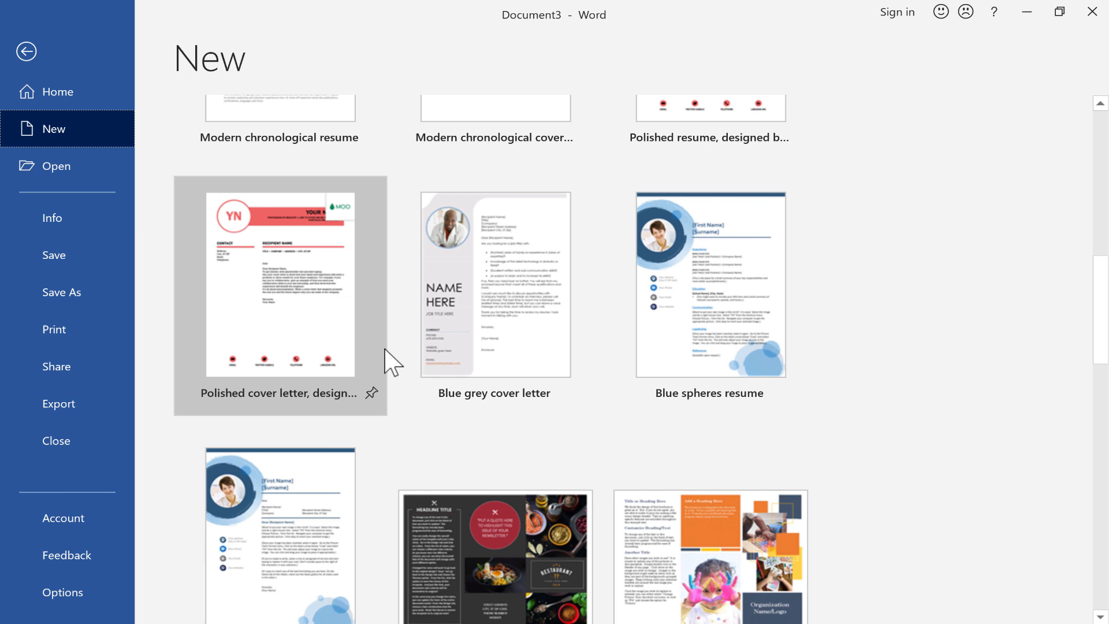
{"action": "scroll", "scroll_direction": "up", "scroll_amount": 3}
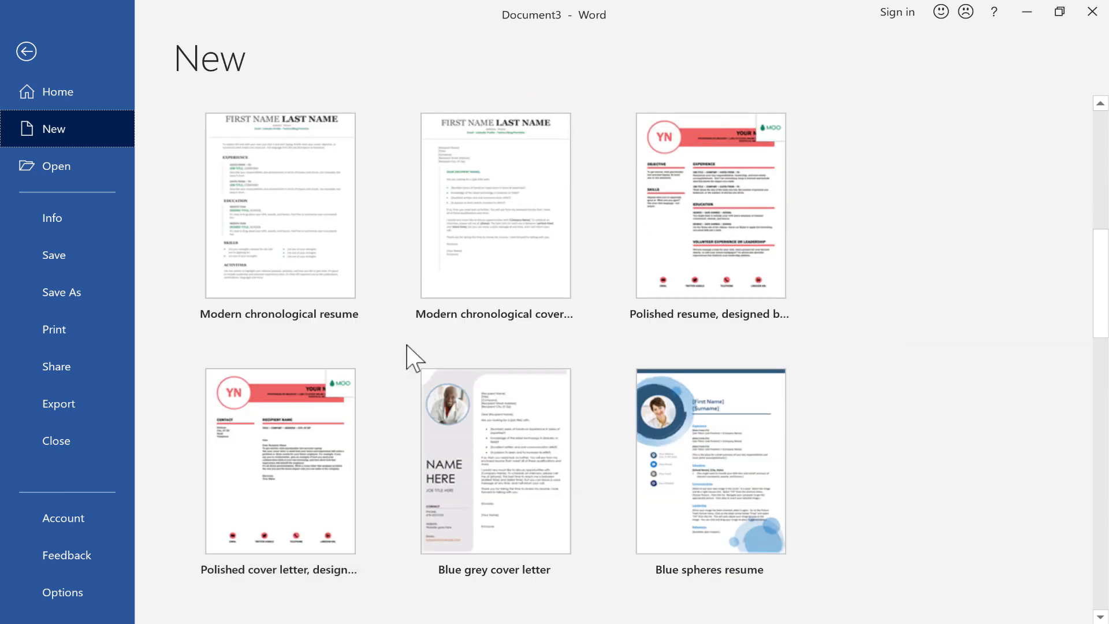
{"action": "mouse_move", "coordinate": [439, 351]}
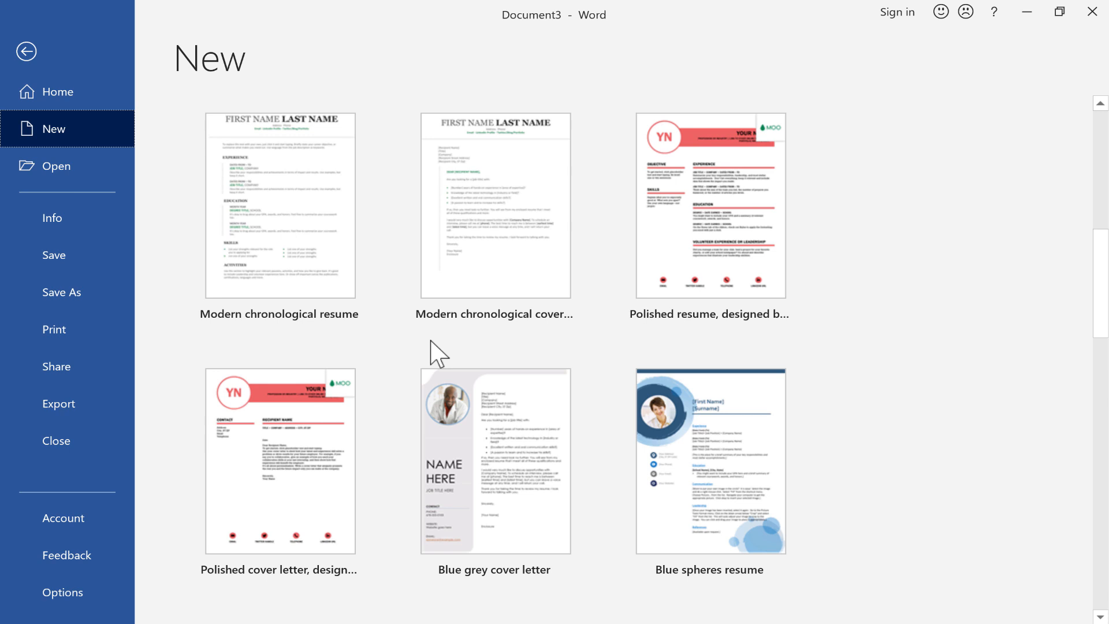
{"action": "mouse_move", "coordinate": [581, 453]}
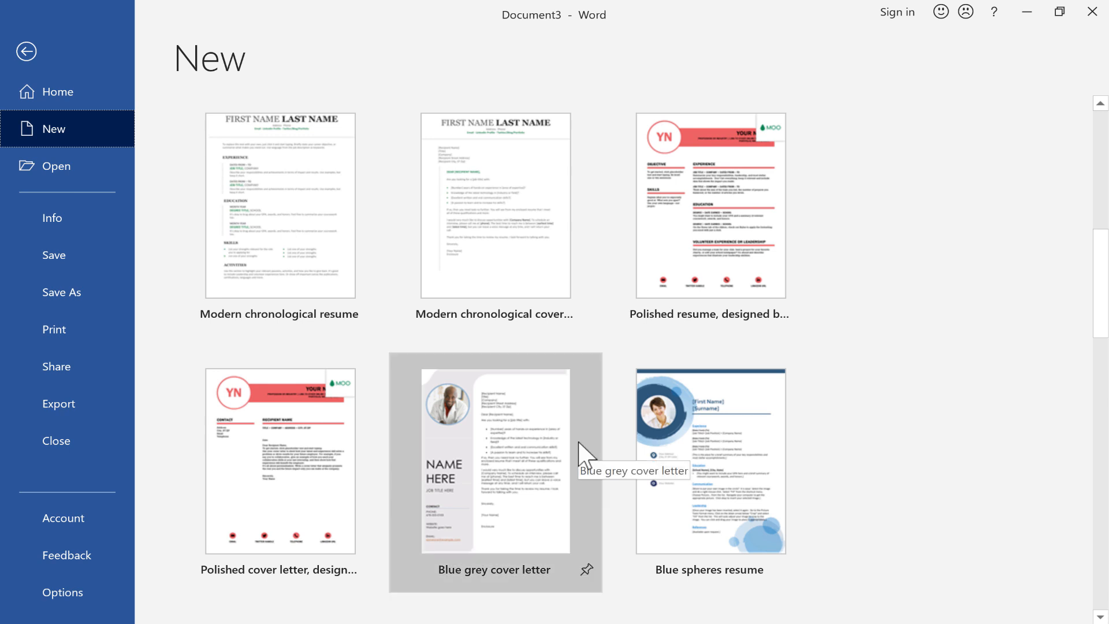
{"action": "mouse_move", "coordinate": [711, 453]}
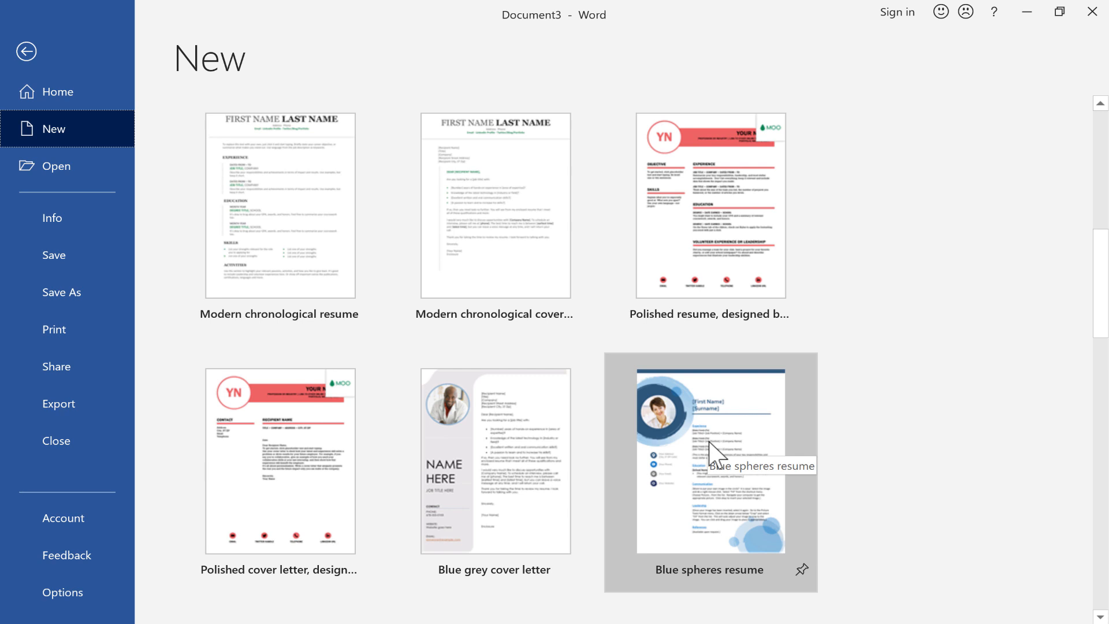
{"action": "scroll", "scroll_direction": "up", "scroll_amount": 3}
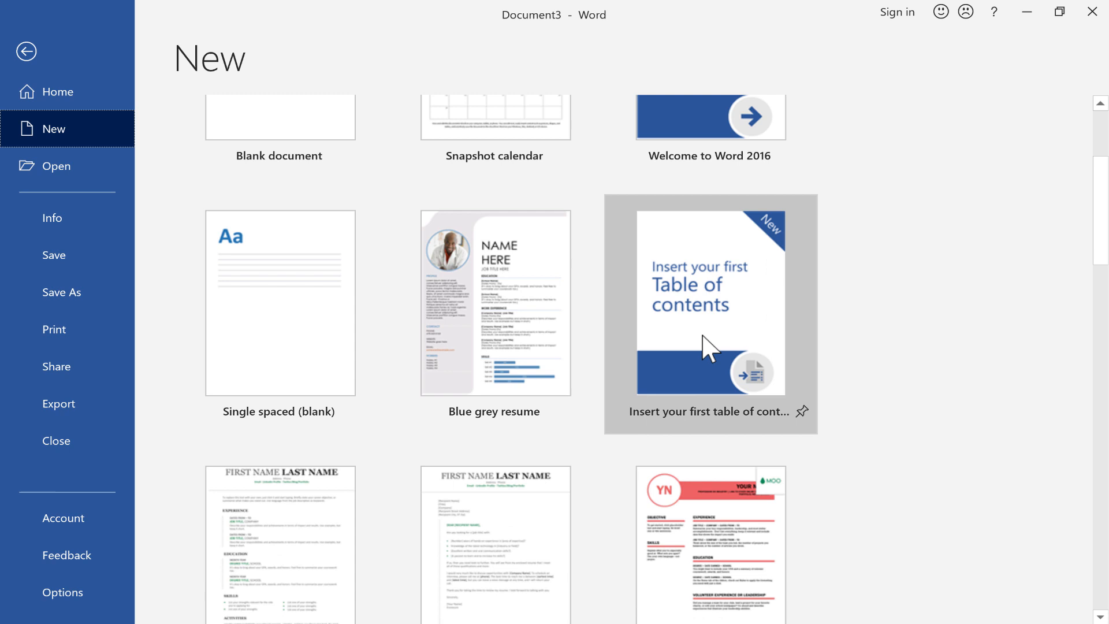
{"action": "scroll", "scroll_direction": "up", "scroll_amount": 3}
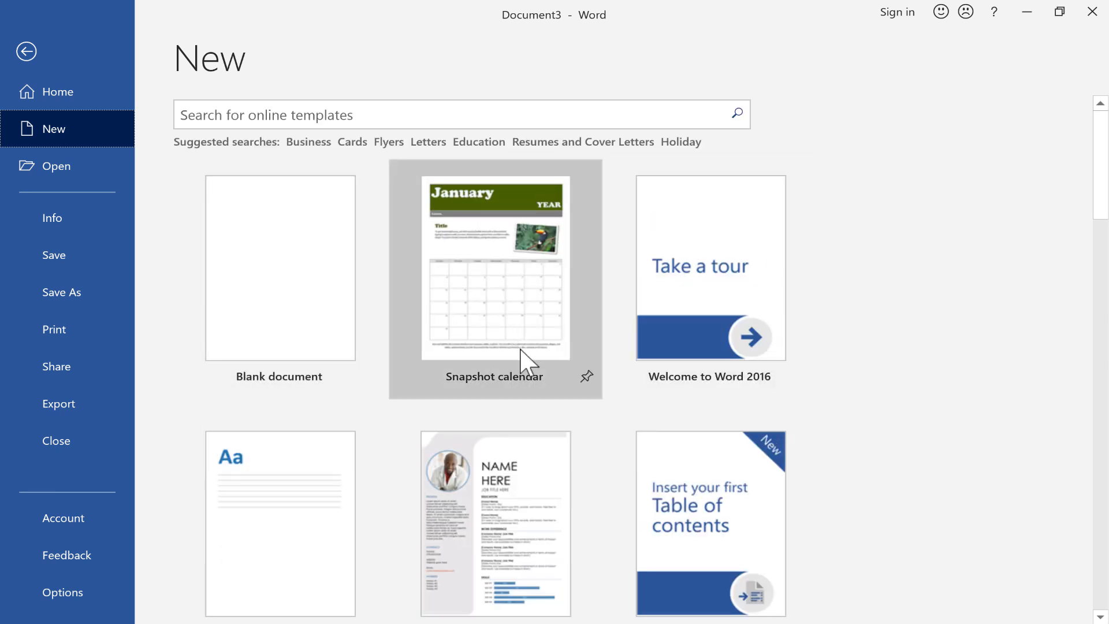
{"action": "mouse_move", "coordinate": [483, 324]}
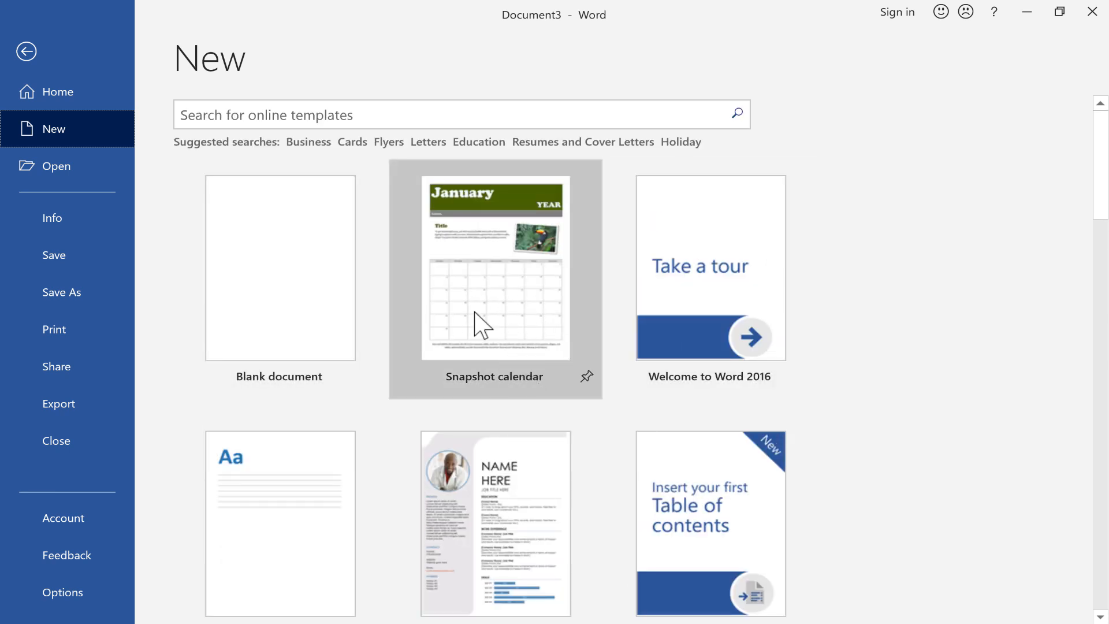
{"action": "scroll", "scroll_direction": "down", "scroll_amount": 3}
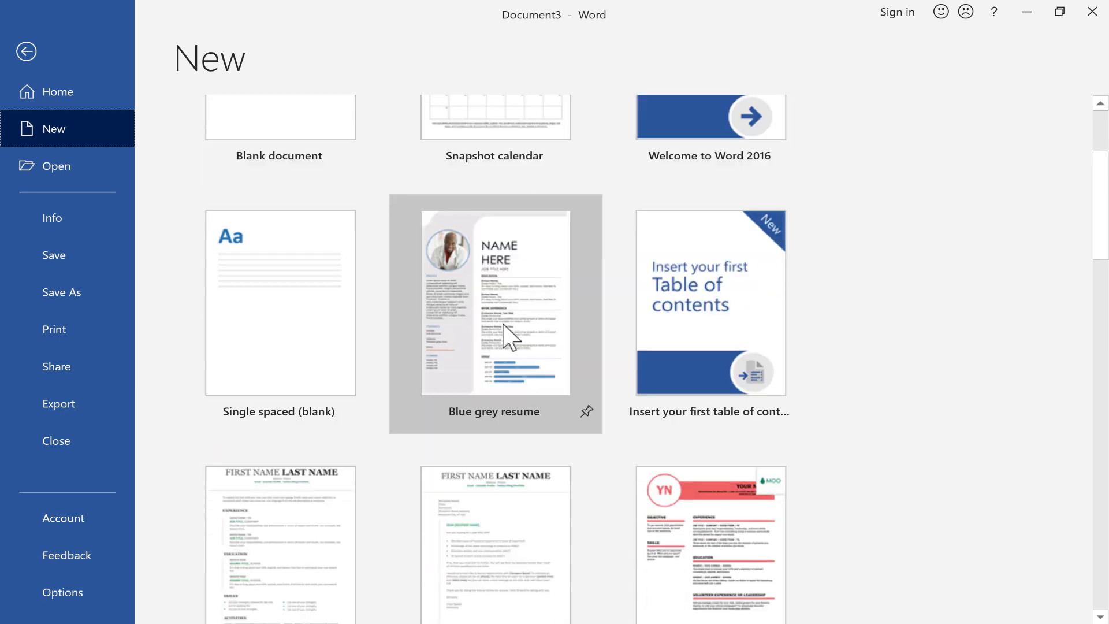
{"action": "scroll", "scroll_direction": "up", "scroll_amount": 3}
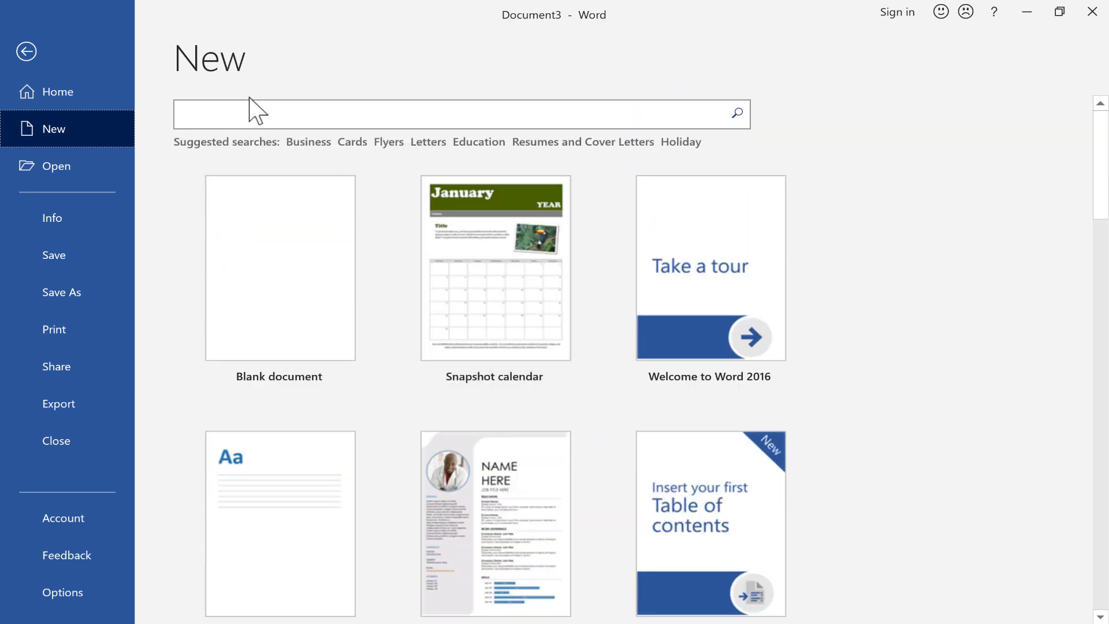
Search the online templates for 'calendar' and scroll through the results.
{"action": "left_click", "coordinate": [462, 113]}
{"action": "type", "text": "calendar"}
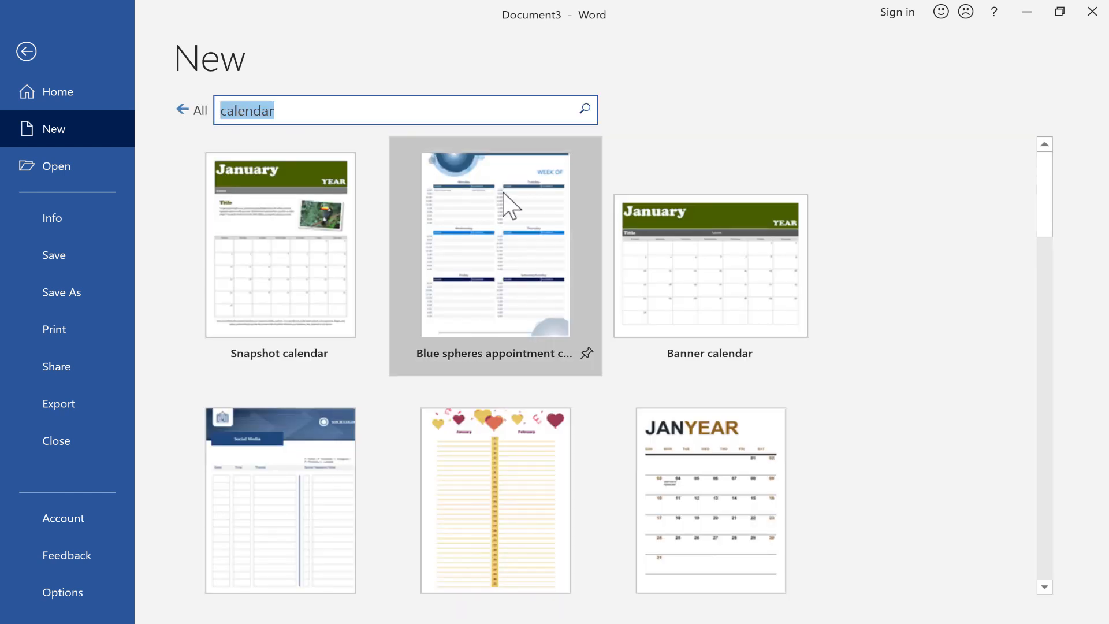
{"action": "scroll", "scroll_direction": "down", "scroll_amount": 3}
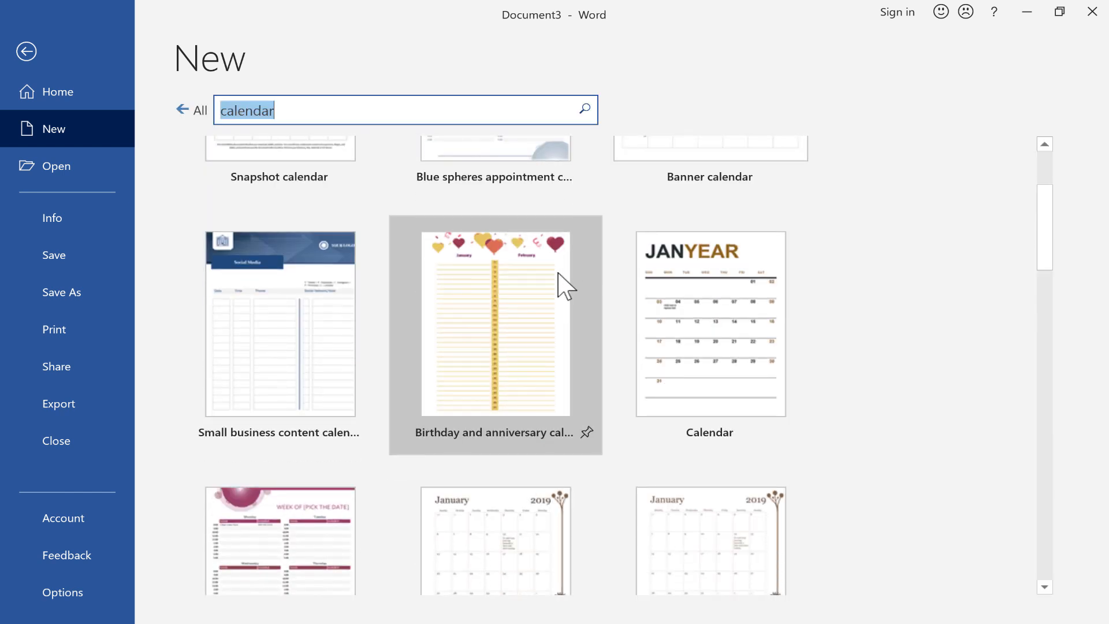
{"action": "scroll", "scroll_direction": "down", "scroll_amount": 3}
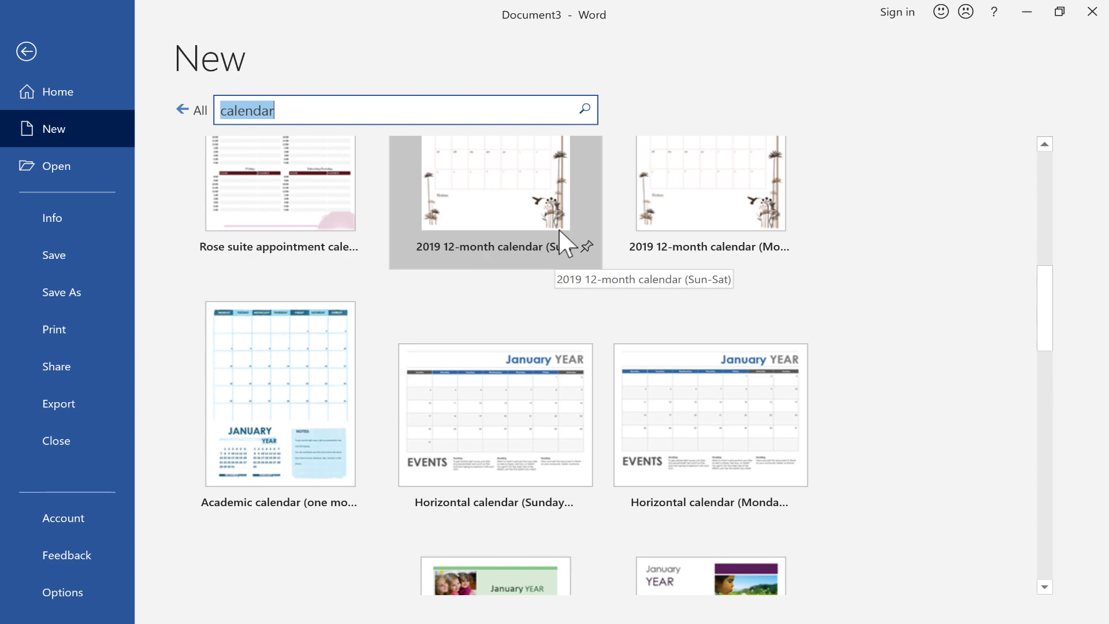
{"action": "scroll", "scroll_direction": "down", "scroll_amount": 3}
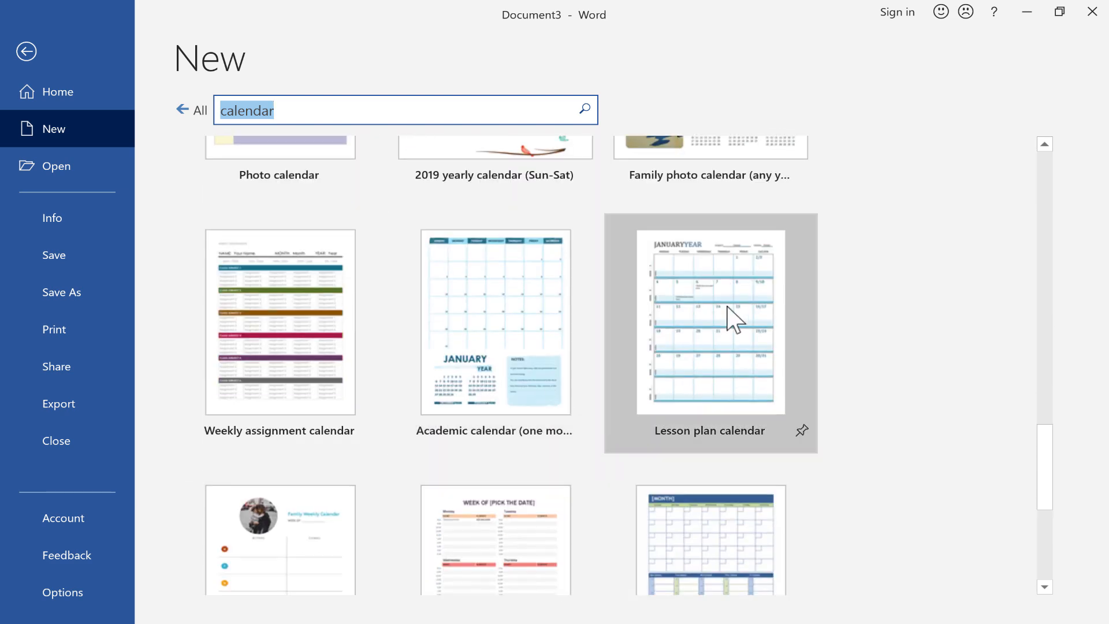
{"action": "scroll", "scroll_direction": "down", "scroll_amount": 3}
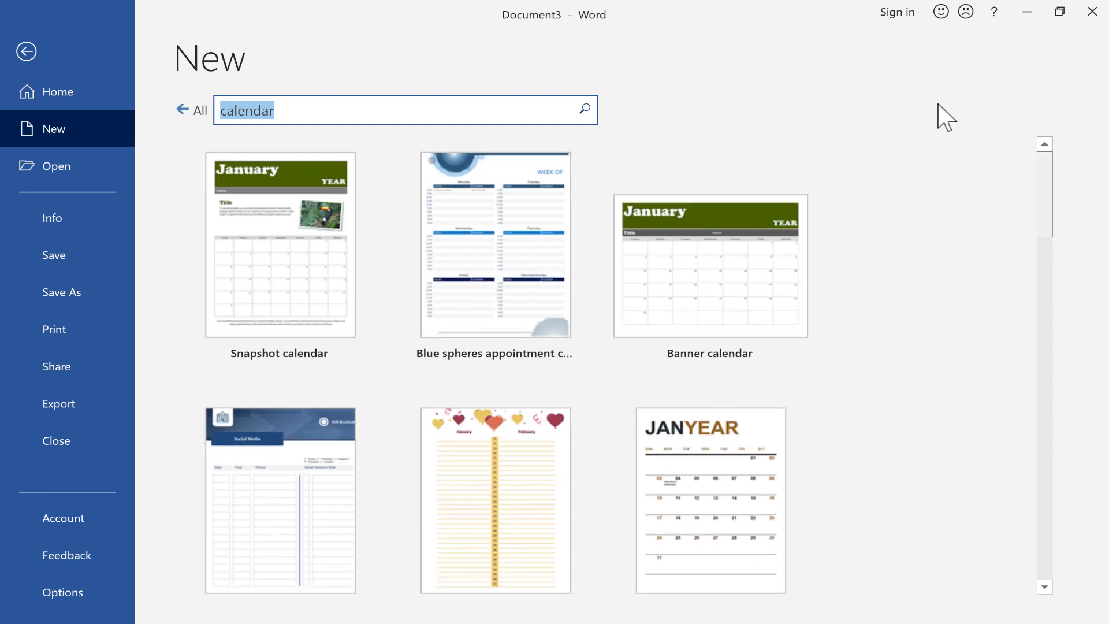
{"action": "mouse_move", "coordinate": [716, 324]}
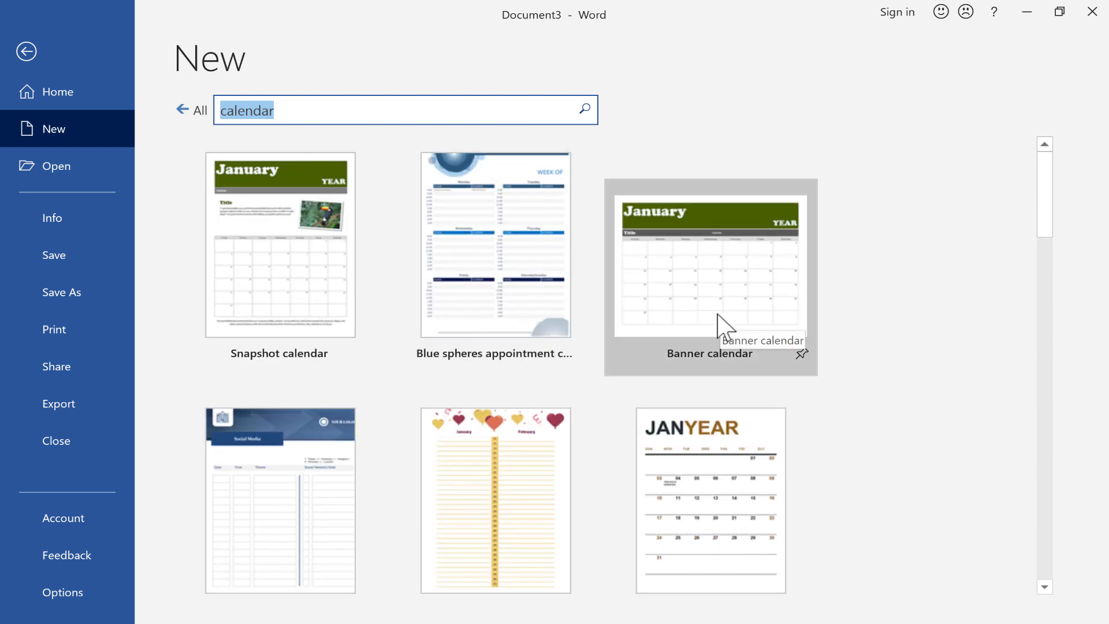
{"action": "mouse_move", "coordinate": [293, 253]}
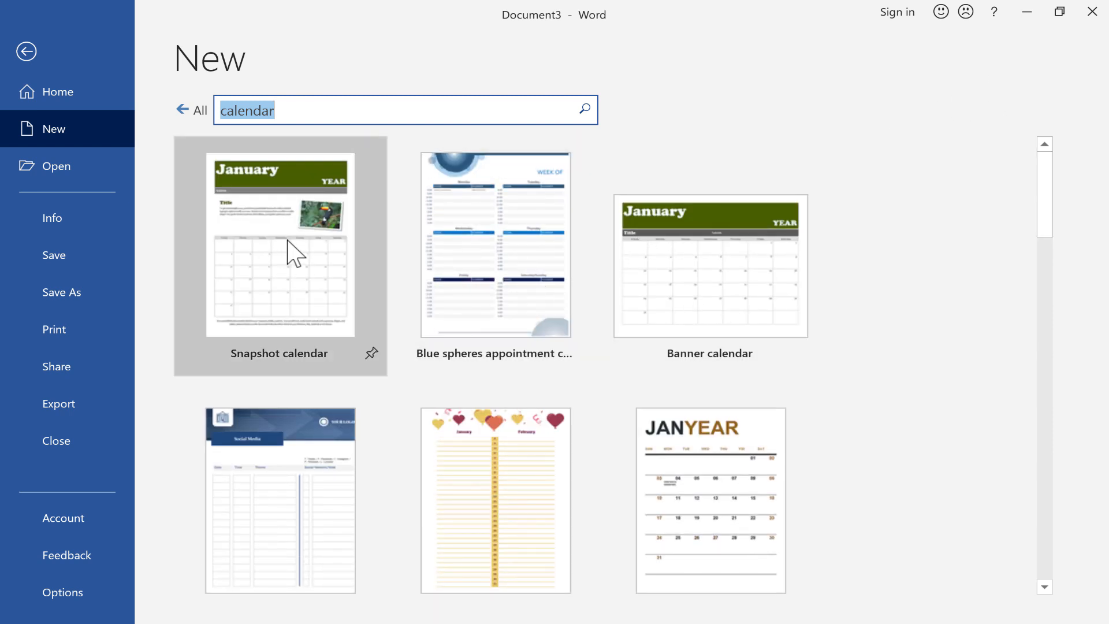
{"action": "mouse_move", "coordinate": [750, 295]}
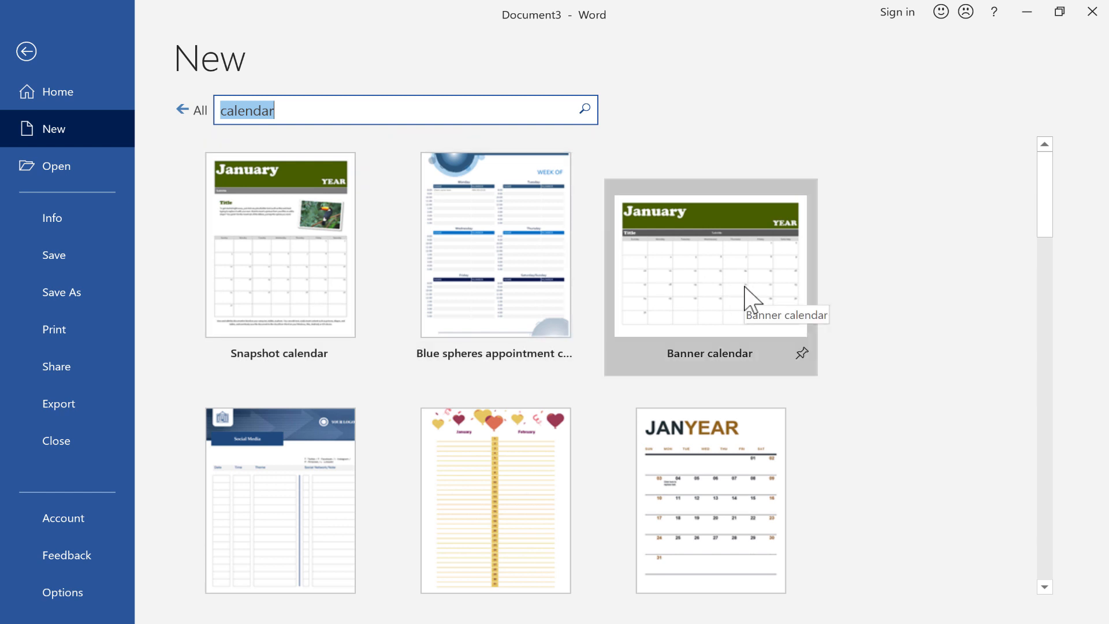
{"action": "mouse_move", "coordinate": [750, 301]}
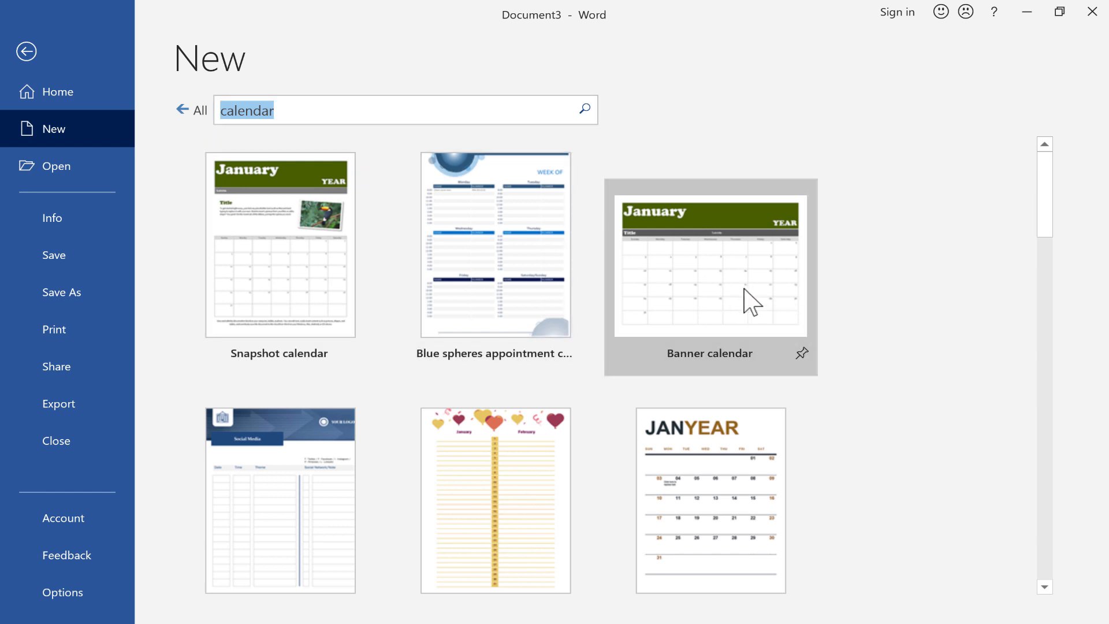
Preview the Banner calendar, step forward through three templates, then go back one.
{"action": "left_click", "coordinate": [709, 264]}
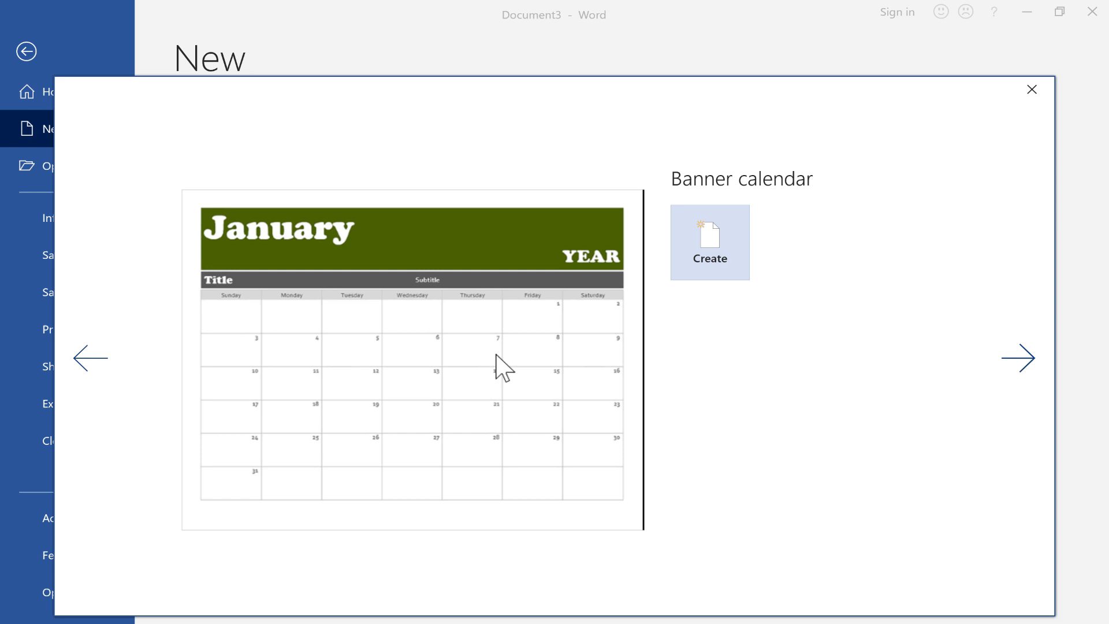
{"action": "left_click", "coordinate": [1019, 359]}
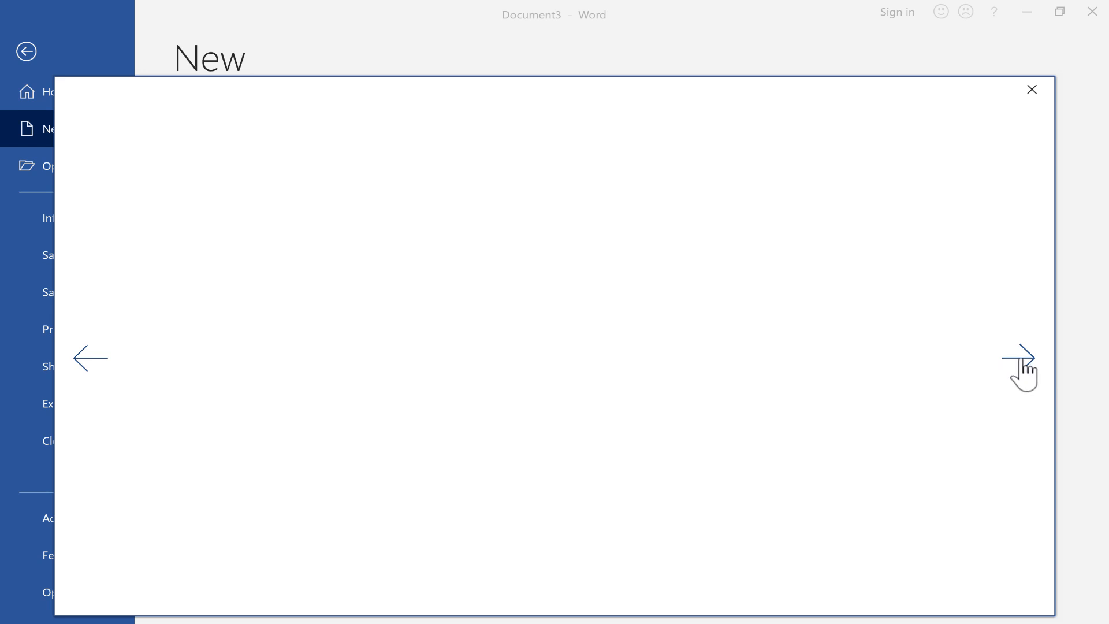
{"action": "left_click", "coordinate": [1021, 358]}
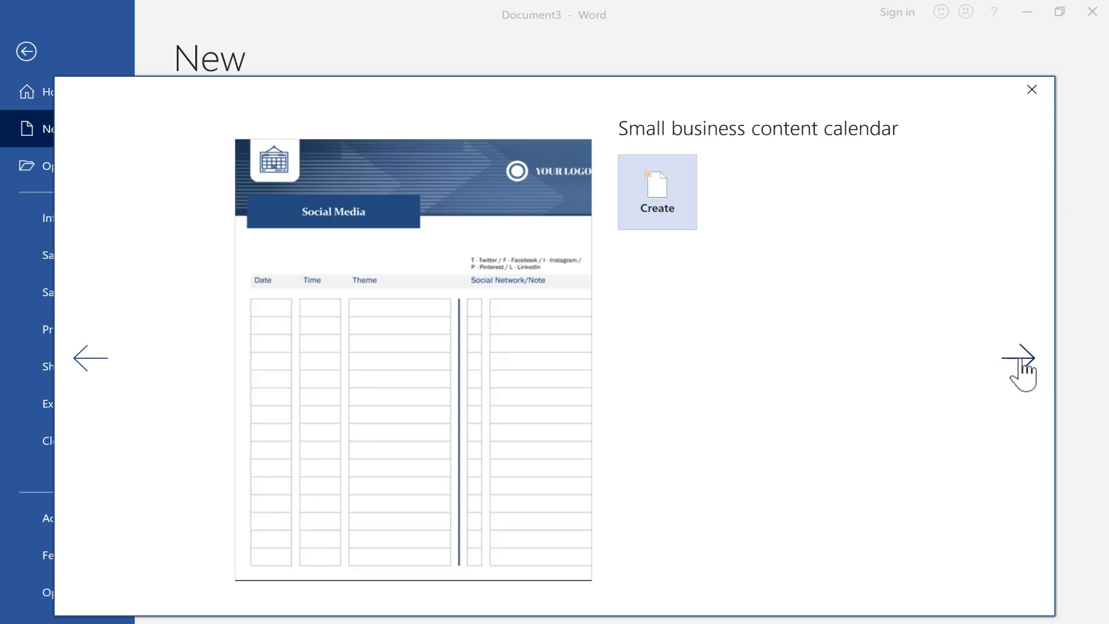
{"action": "left_click", "coordinate": [1021, 358]}
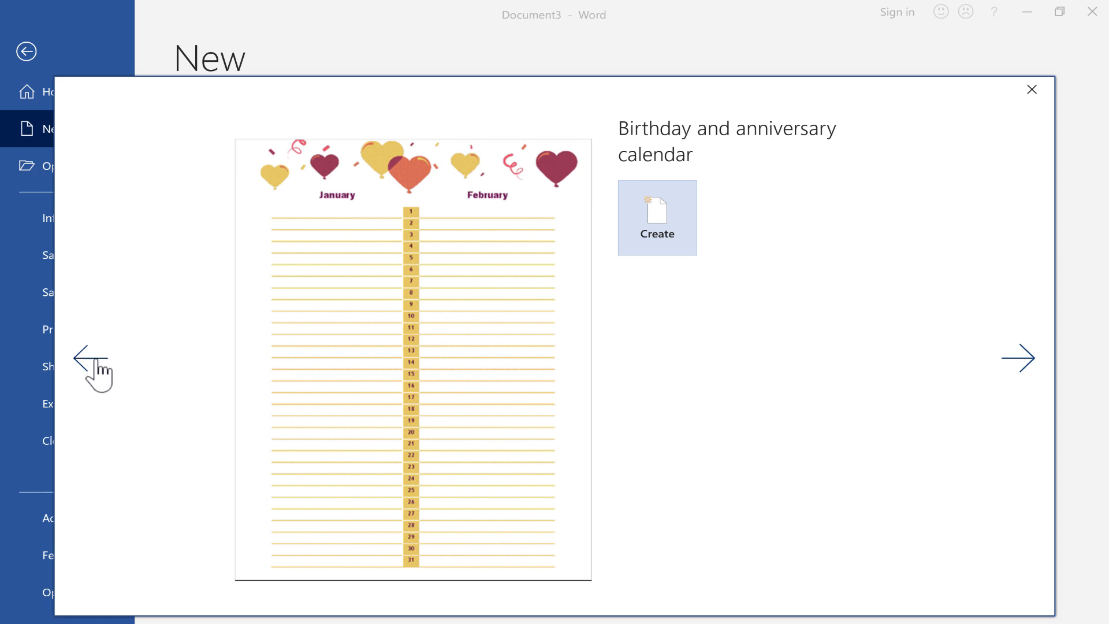
{"action": "left_click", "coordinate": [656, 217]}
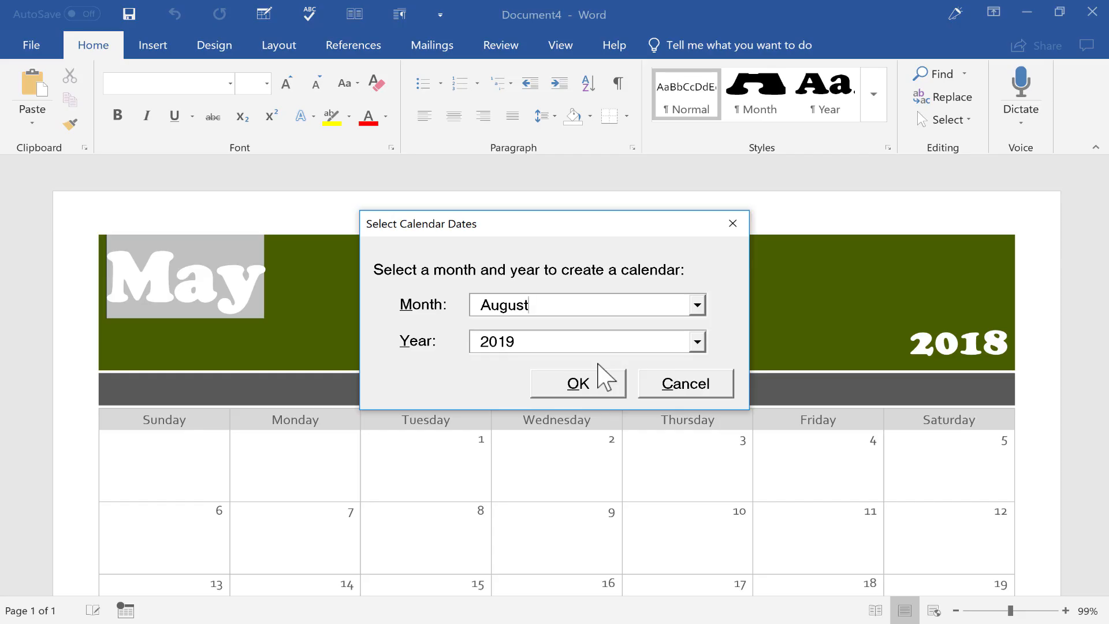
{"action": "mouse_move", "coordinate": [601, 296]}
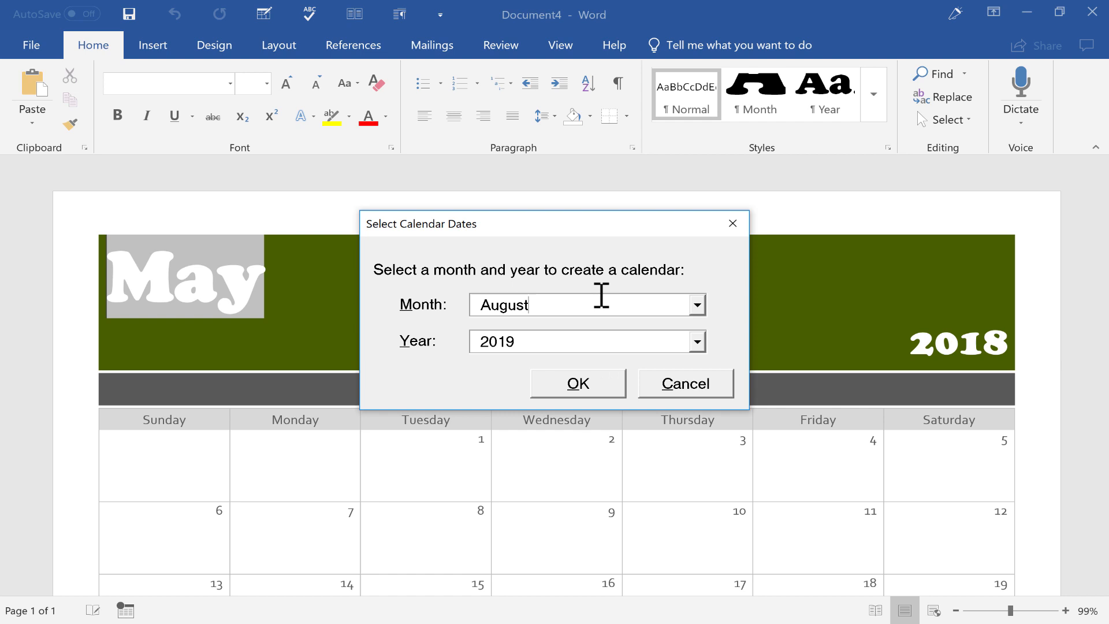
{"action": "mouse_move", "coordinate": [653, 328]}
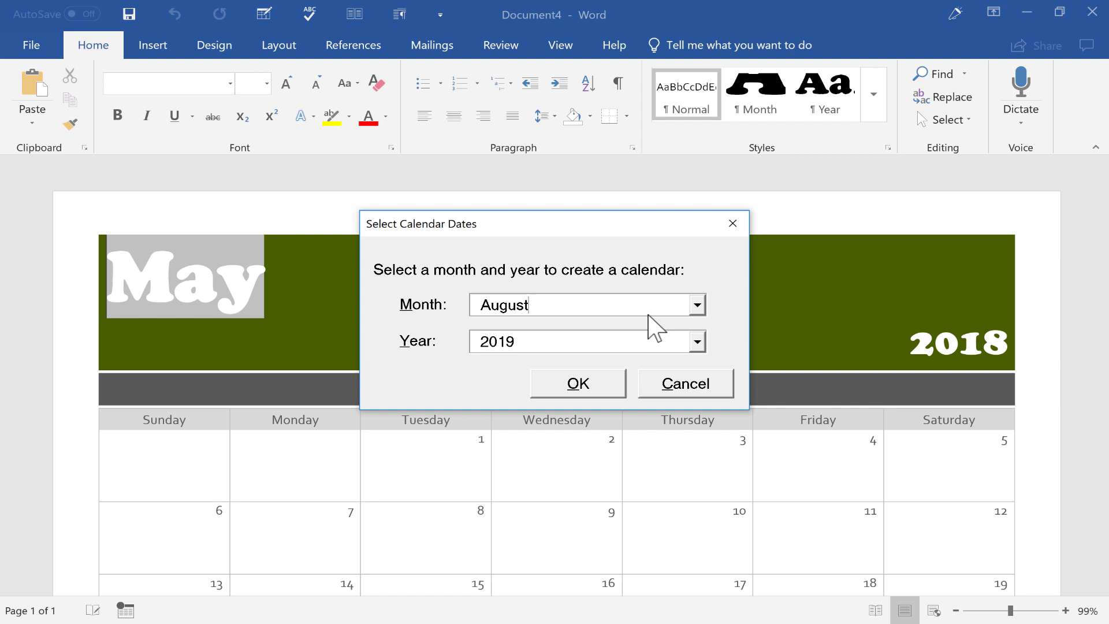
{"action": "mouse_move", "coordinate": [679, 305]}
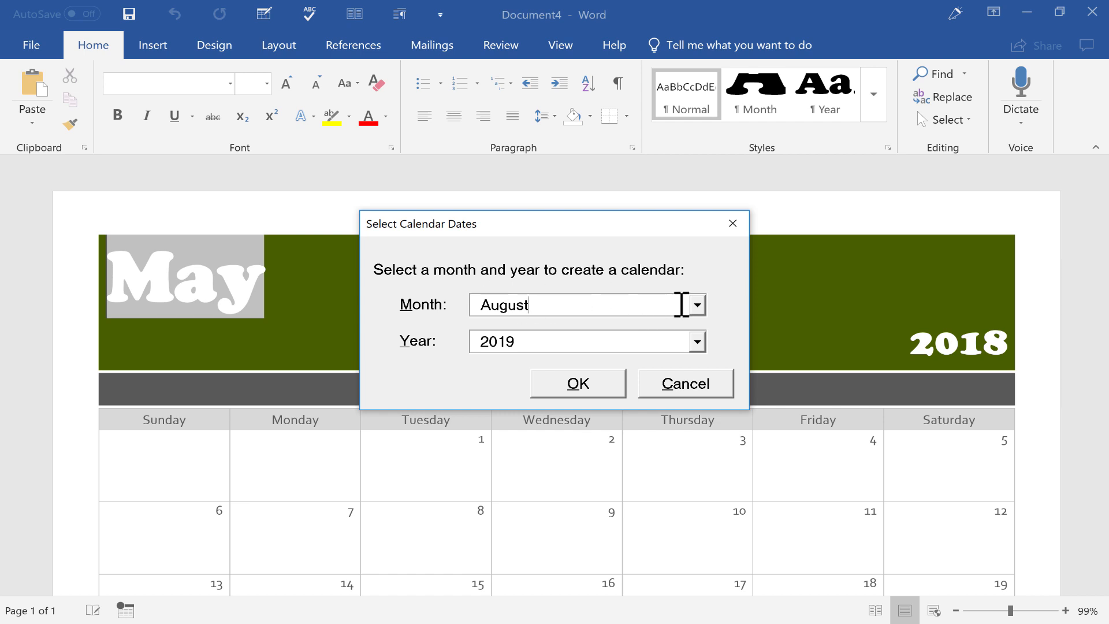
{"action": "mouse_move", "coordinate": [685, 347]}
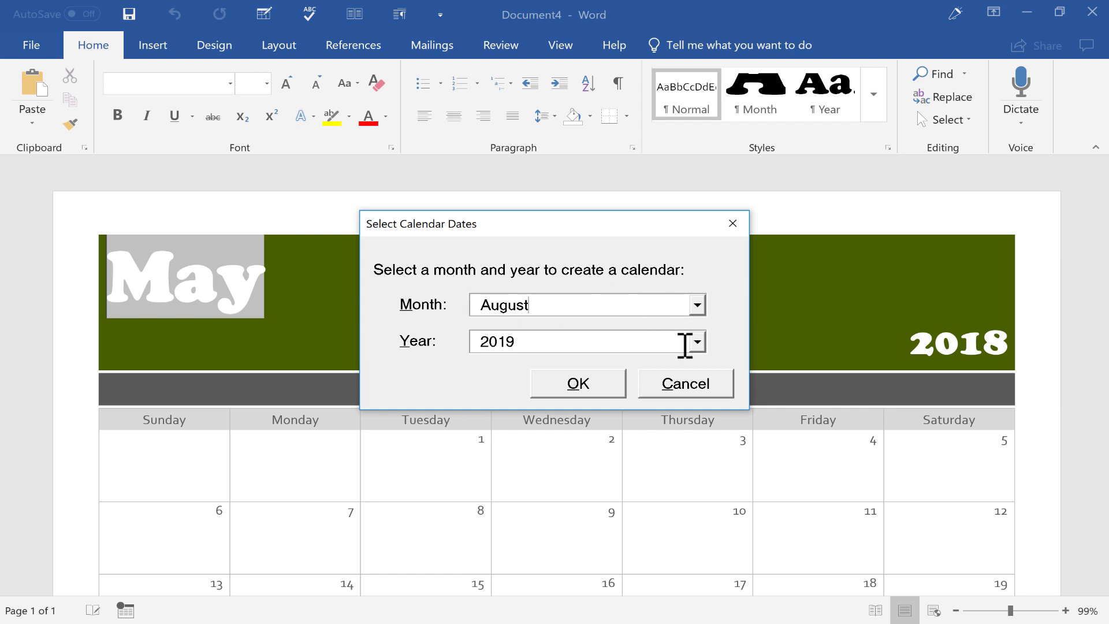
Choose December from the Month list, keep Year 2019, and confirm.
{"action": "left_click", "coordinate": [695, 305]}
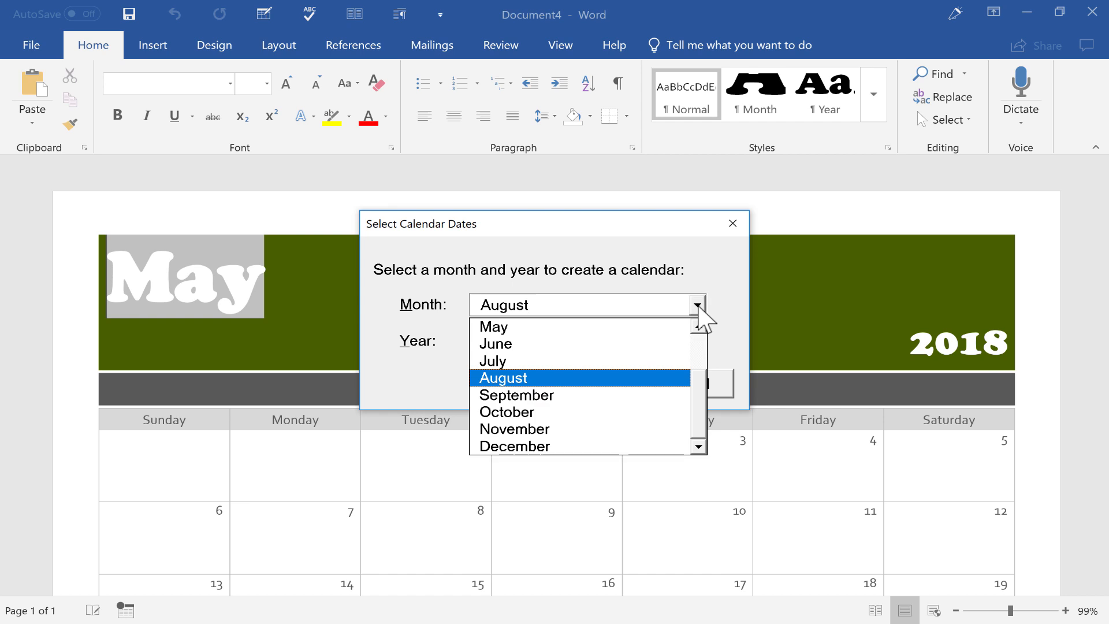
{"action": "left_click", "coordinate": [503, 377]}
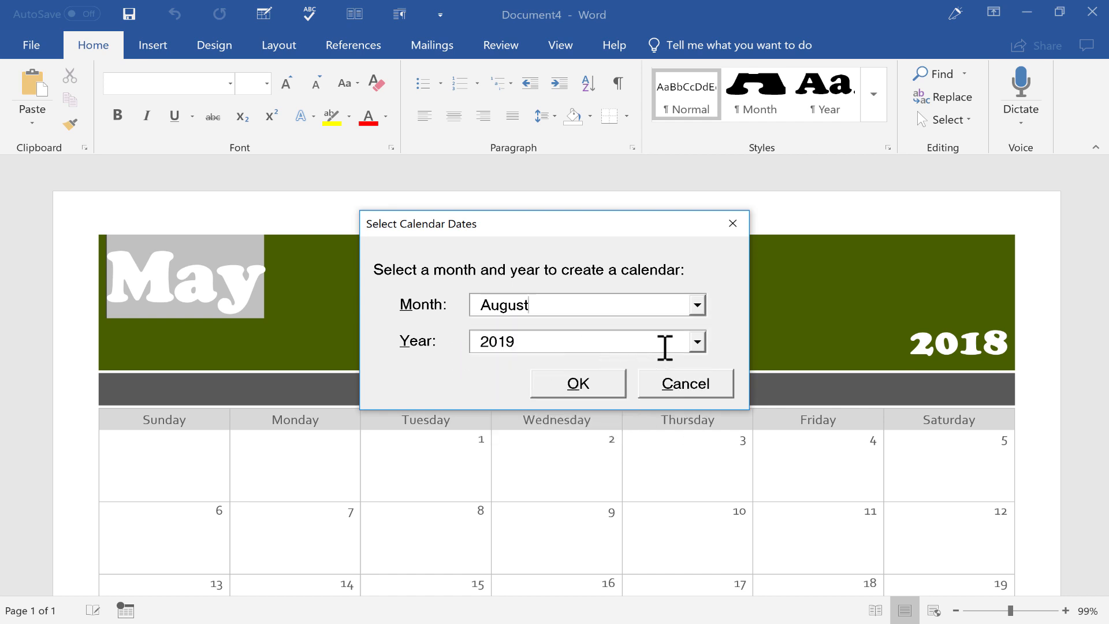
{"action": "mouse_move", "coordinate": [435, 340]}
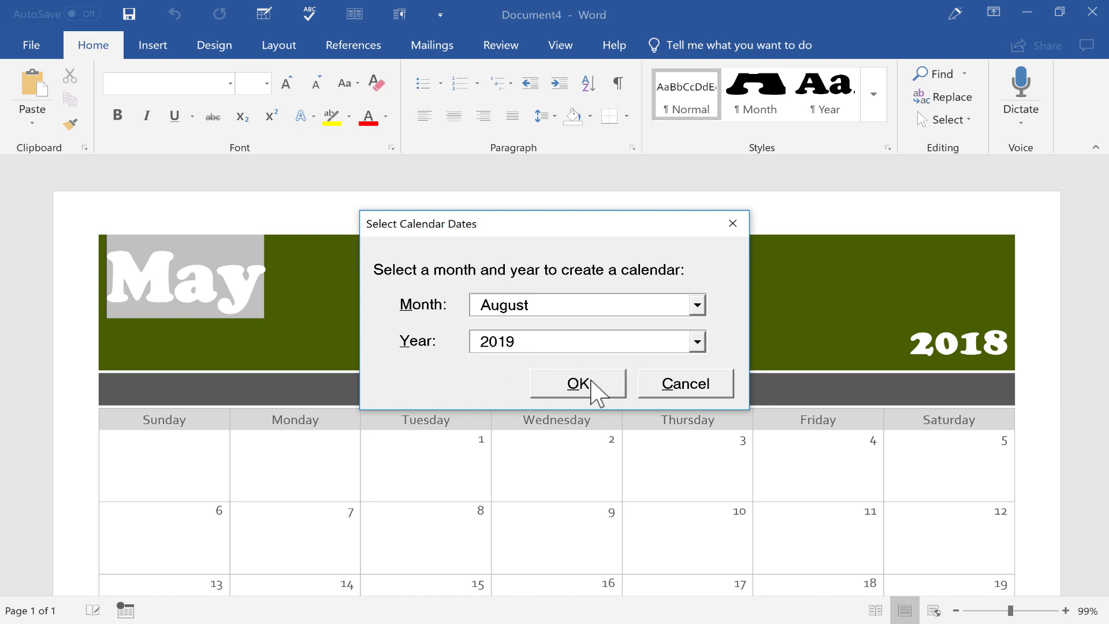
{"action": "left_click", "coordinate": [694, 305]}
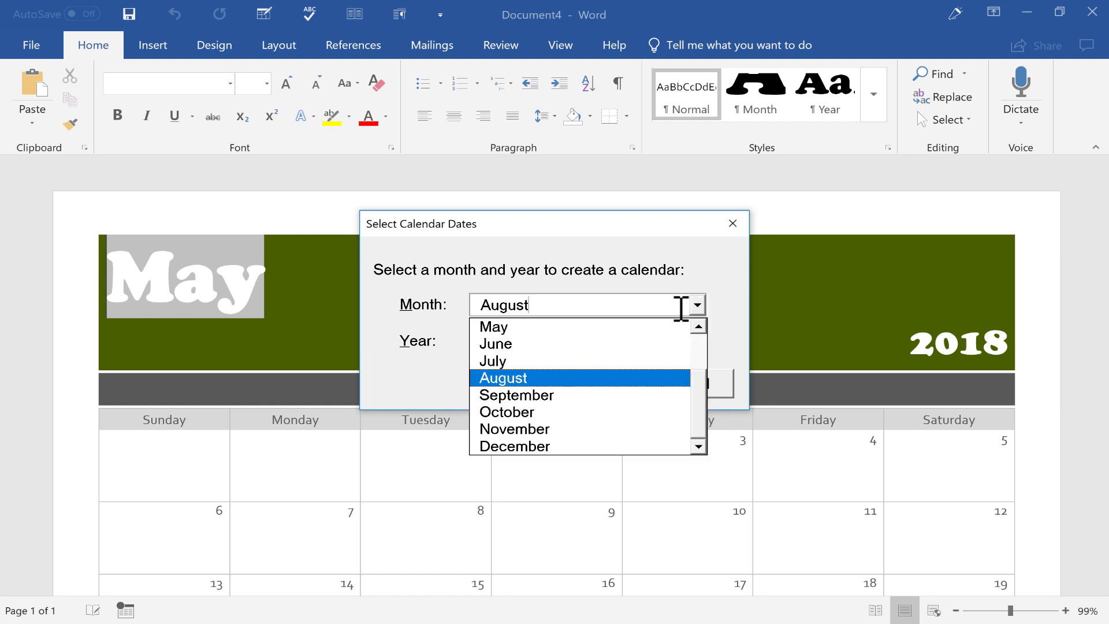
{"action": "mouse_move", "coordinate": [514, 430]}
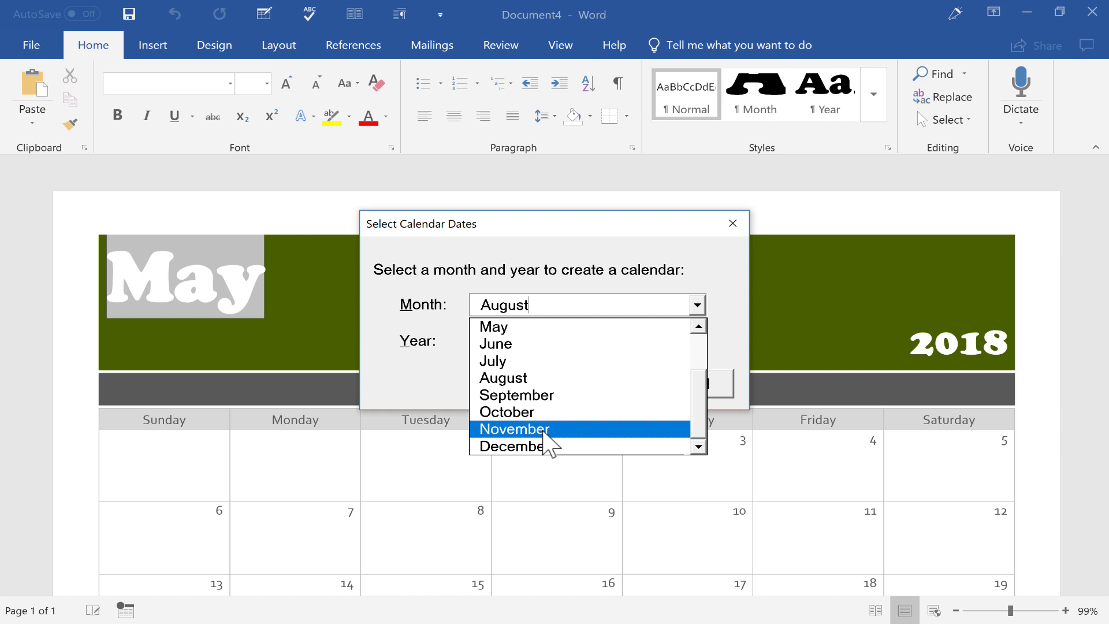
{"action": "left_click", "coordinate": [510, 446]}
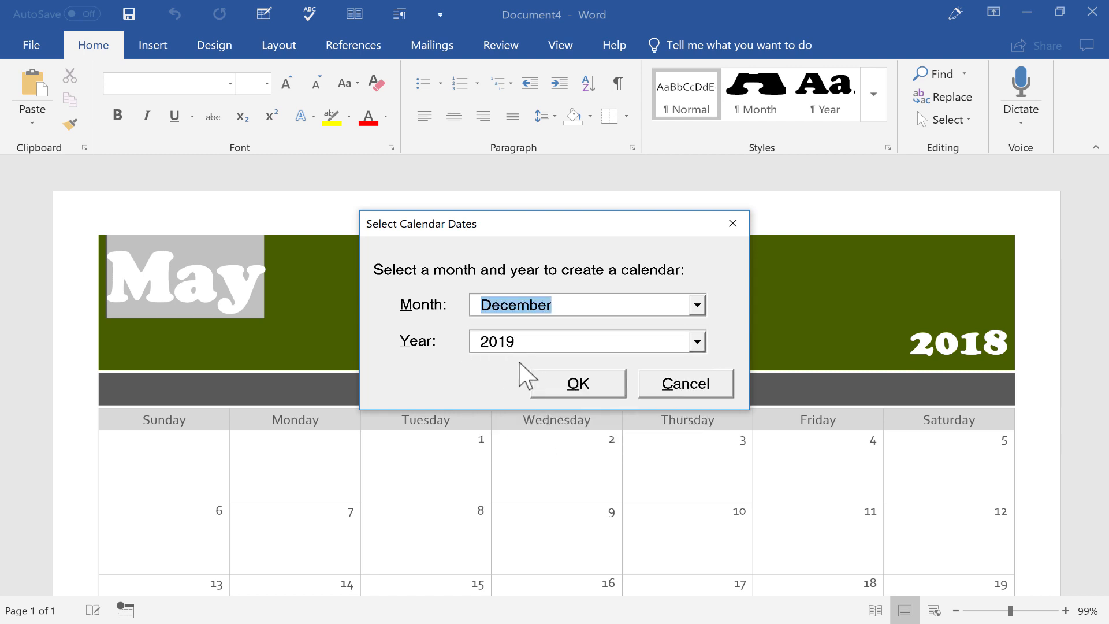
{"action": "left_click", "coordinate": [576, 382]}
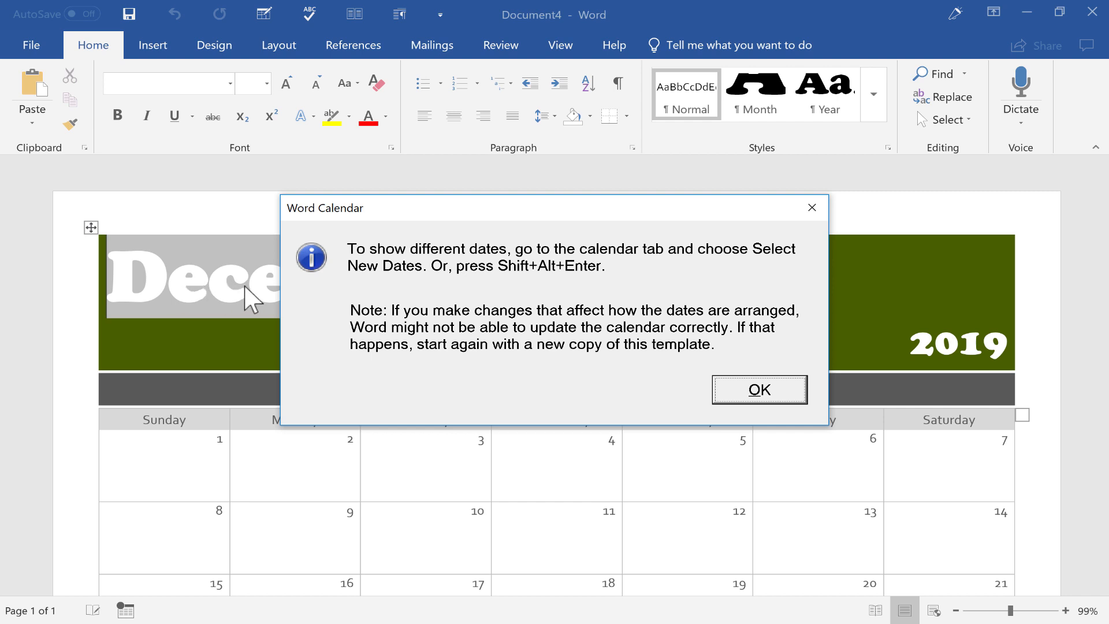
{"action": "mouse_move", "coordinate": [425, 241]}
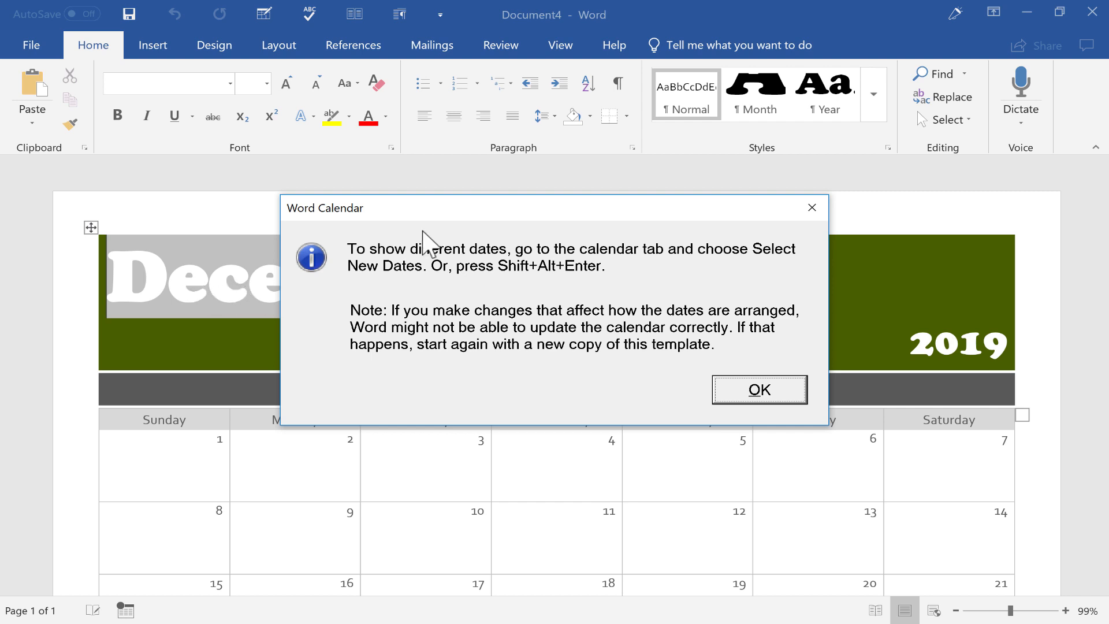
{"action": "mouse_move", "coordinate": [625, 260]}
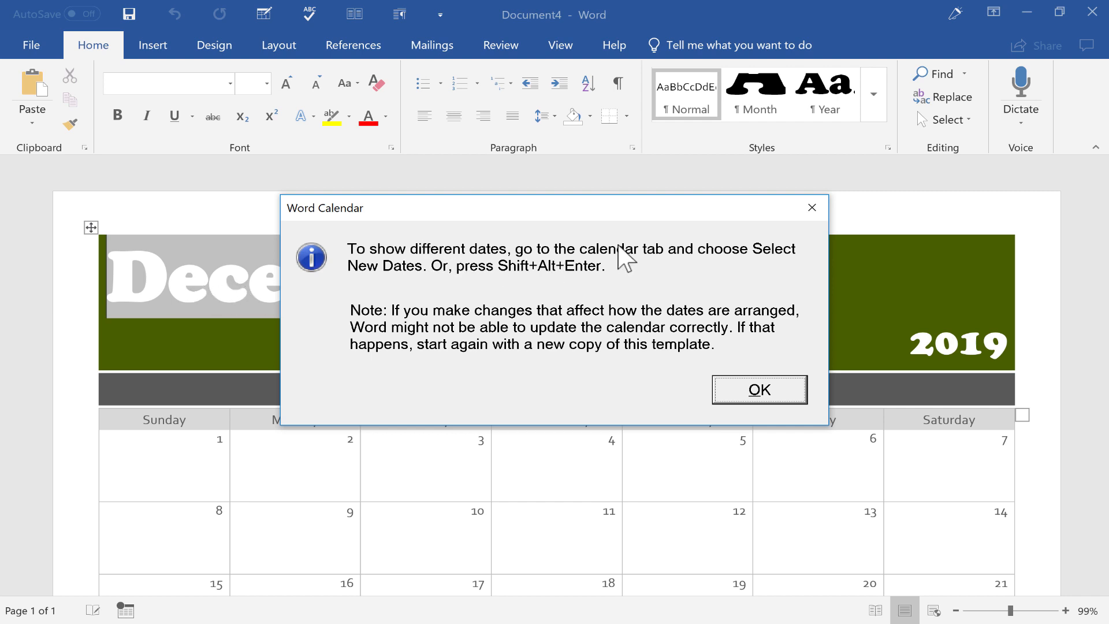
{"action": "mouse_move", "coordinate": [640, 253]}
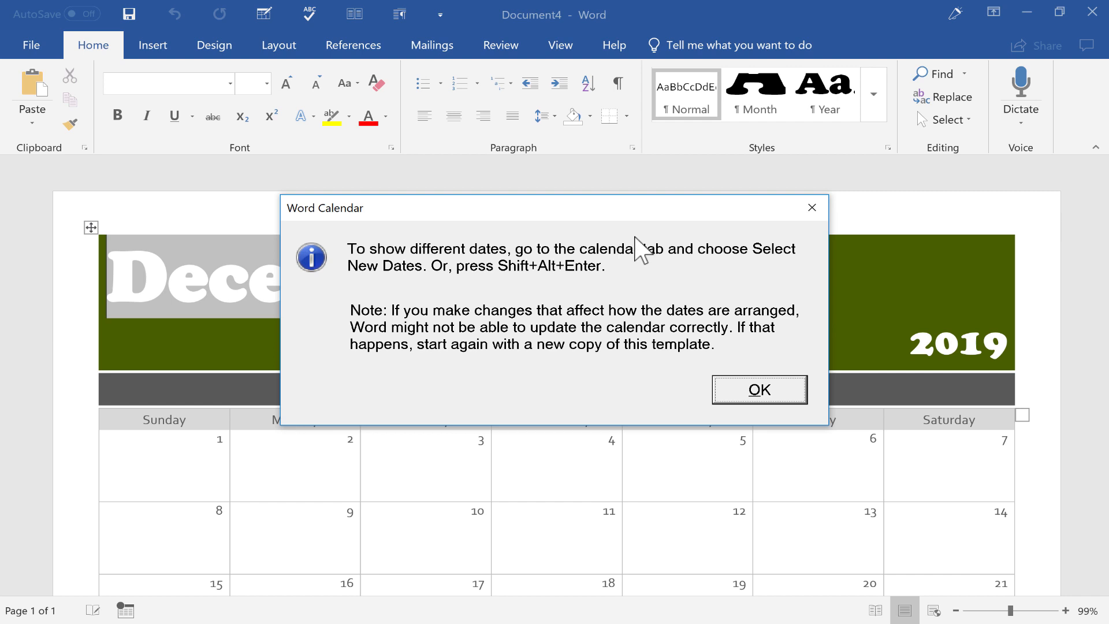
{"action": "mouse_move", "coordinate": [444, 290]}
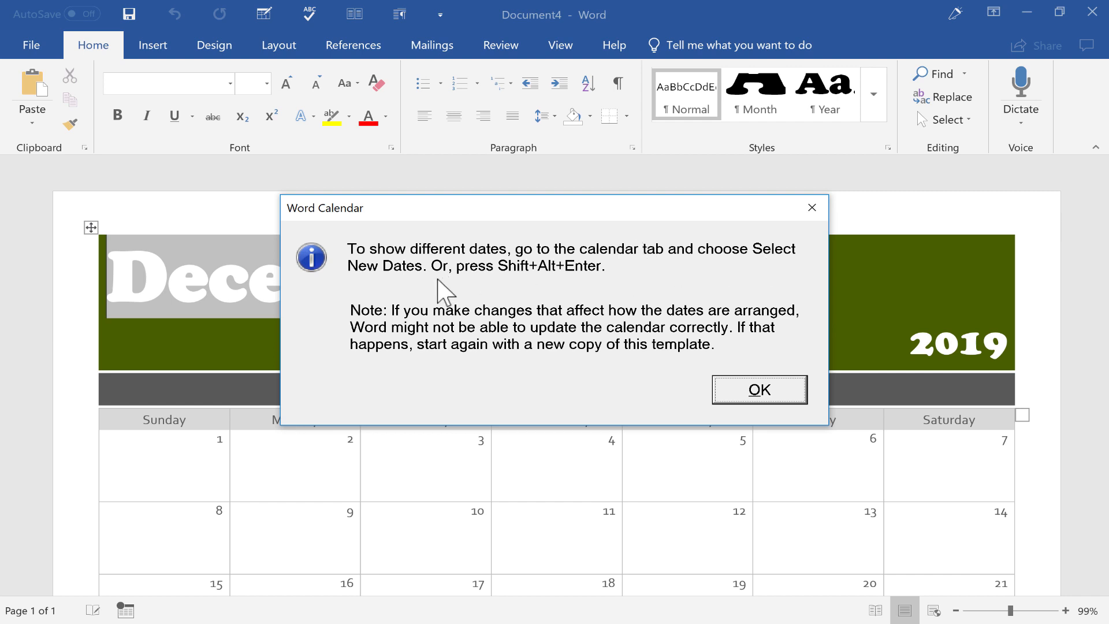
{"action": "mouse_move", "coordinate": [628, 285]}
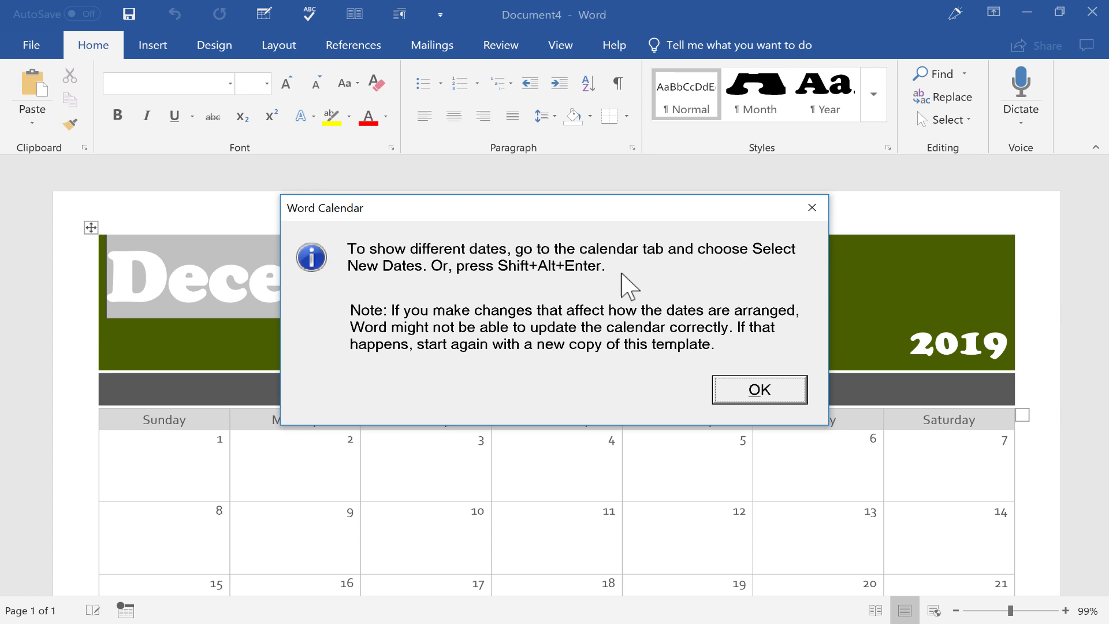
Dismiss the Word Calendar notice about showing different dates.
{"action": "left_click", "coordinate": [759, 390]}
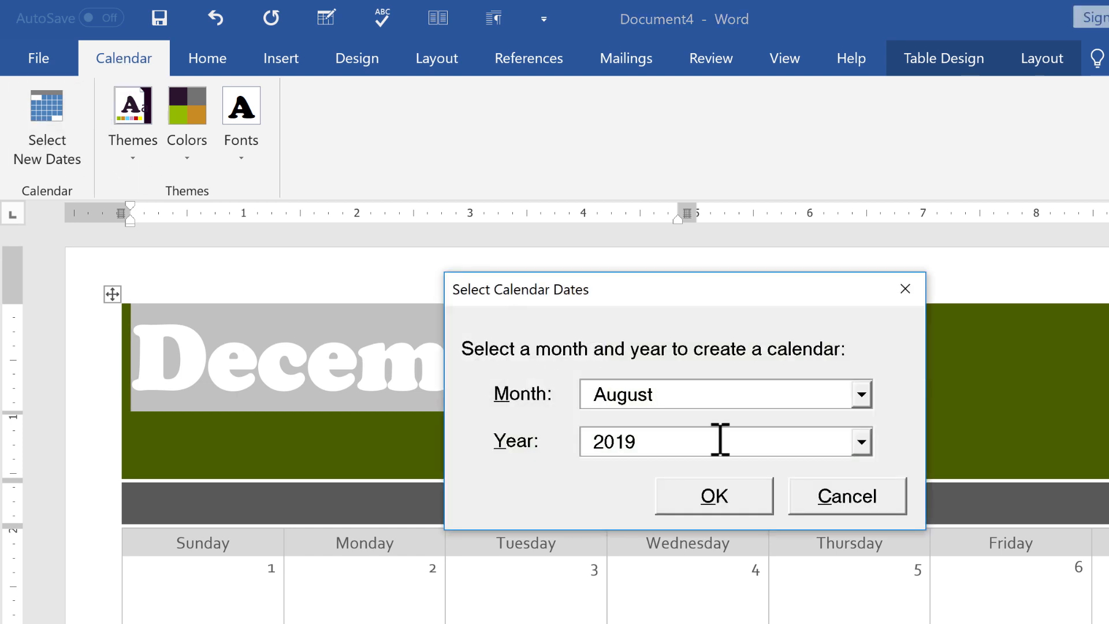
Close the dates prompt keeping December 2019, then preview the Themes, Colors and Fonts galleries.
{"action": "left_click", "coordinate": [712, 495]}
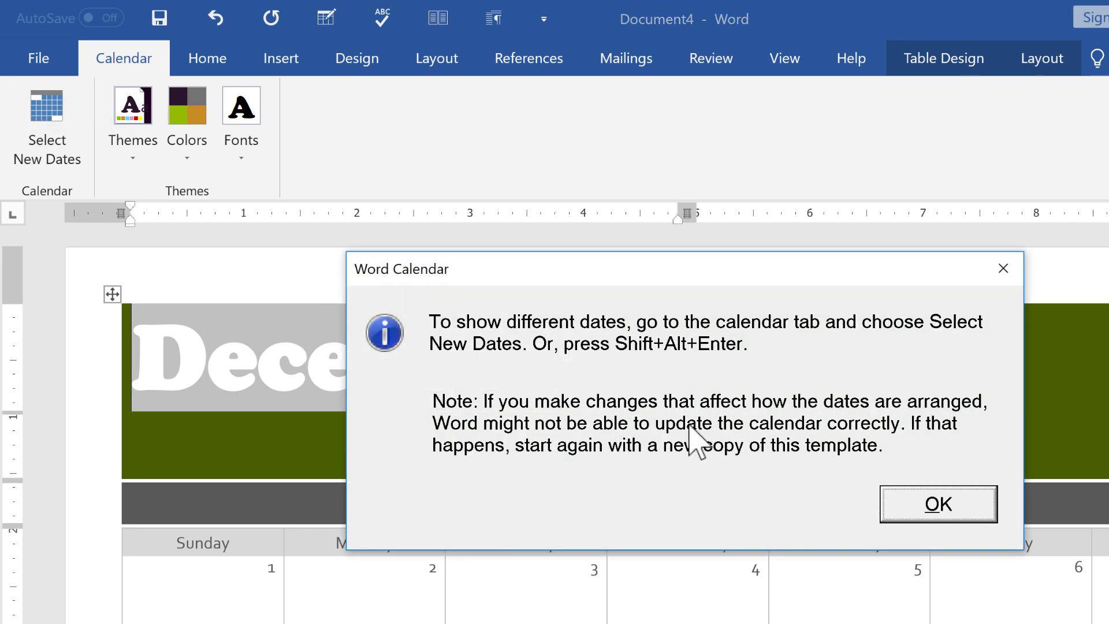
{"action": "left_click", "coordinate": [939, 503]}
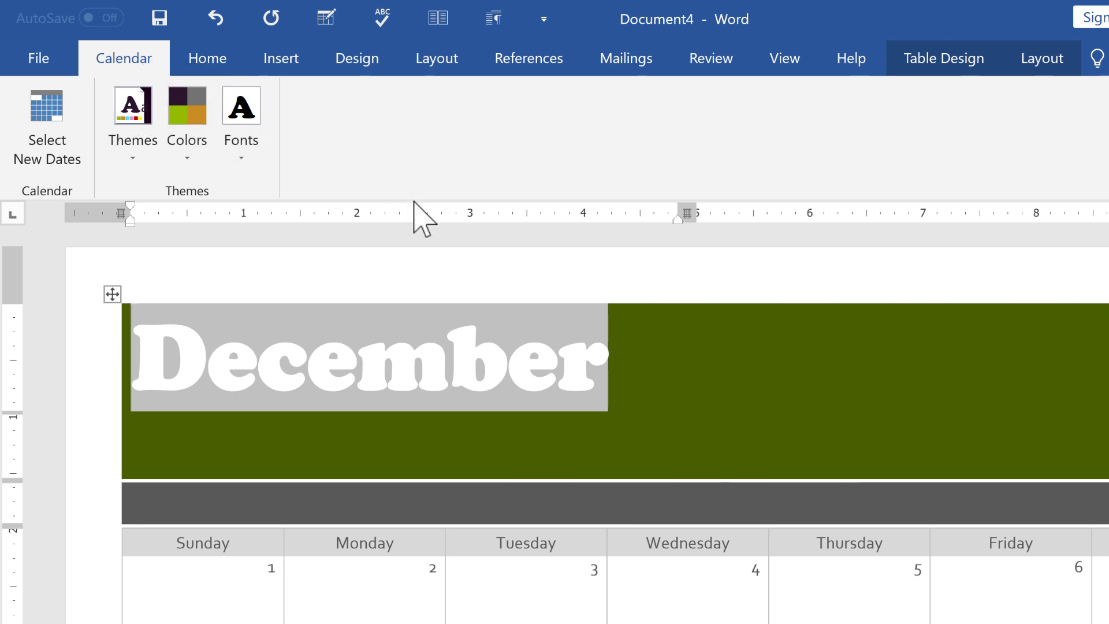
{"action": "mouse_move", "coordinate": [132, 113]}
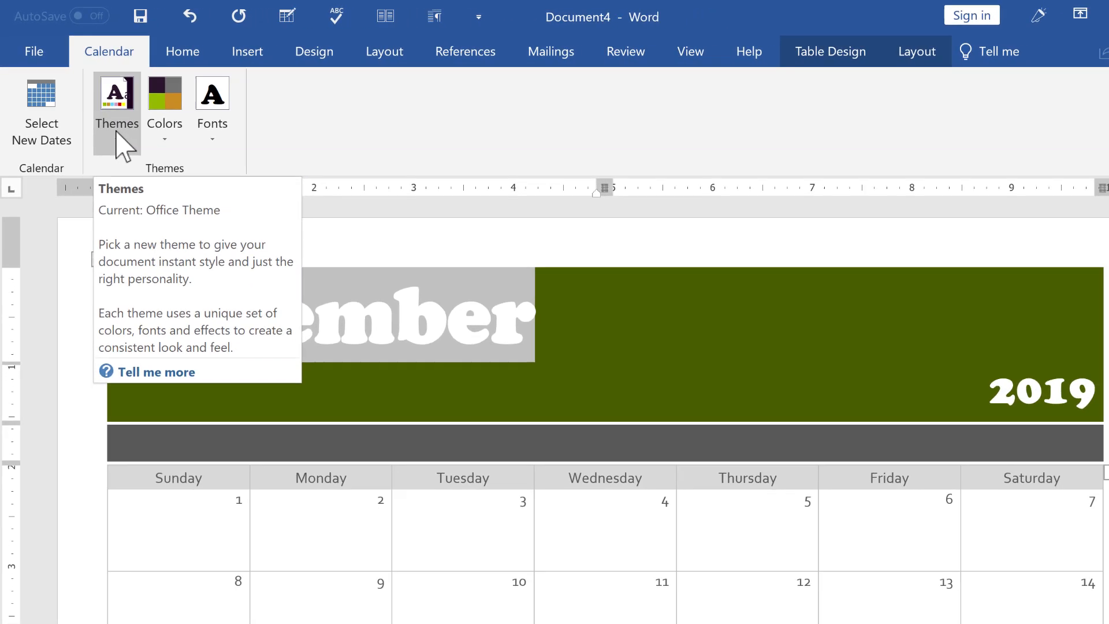
{"action": "left_click", "coordinate": [117, 106]}
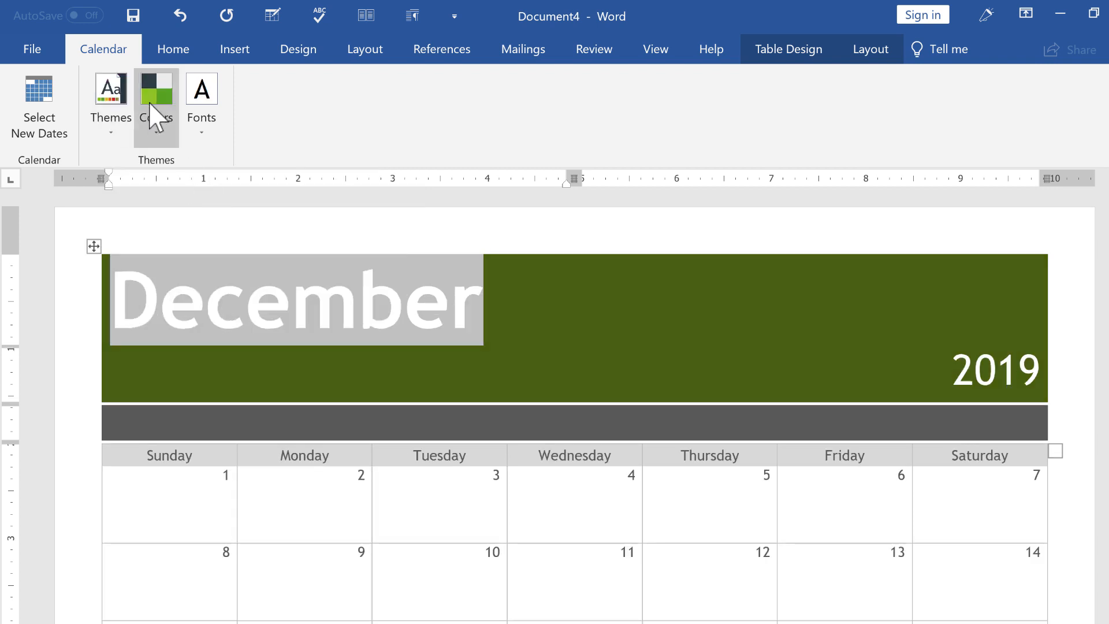
{"action": "left_click", "coordinate": [156, 95]}
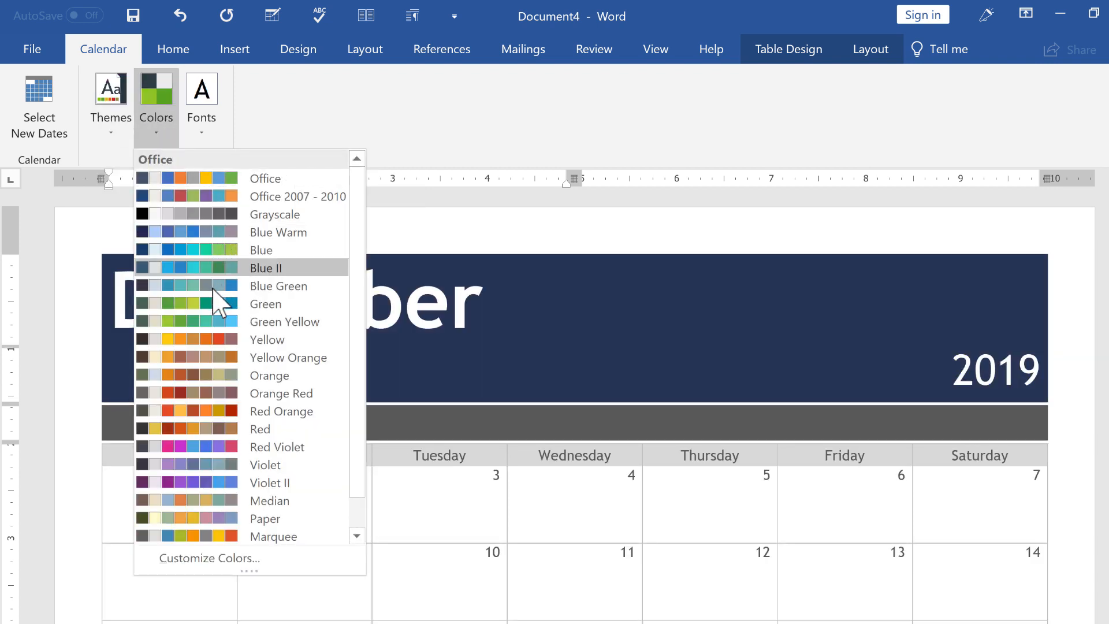
{"action": "left_click", "coordinate": [111, 99]}
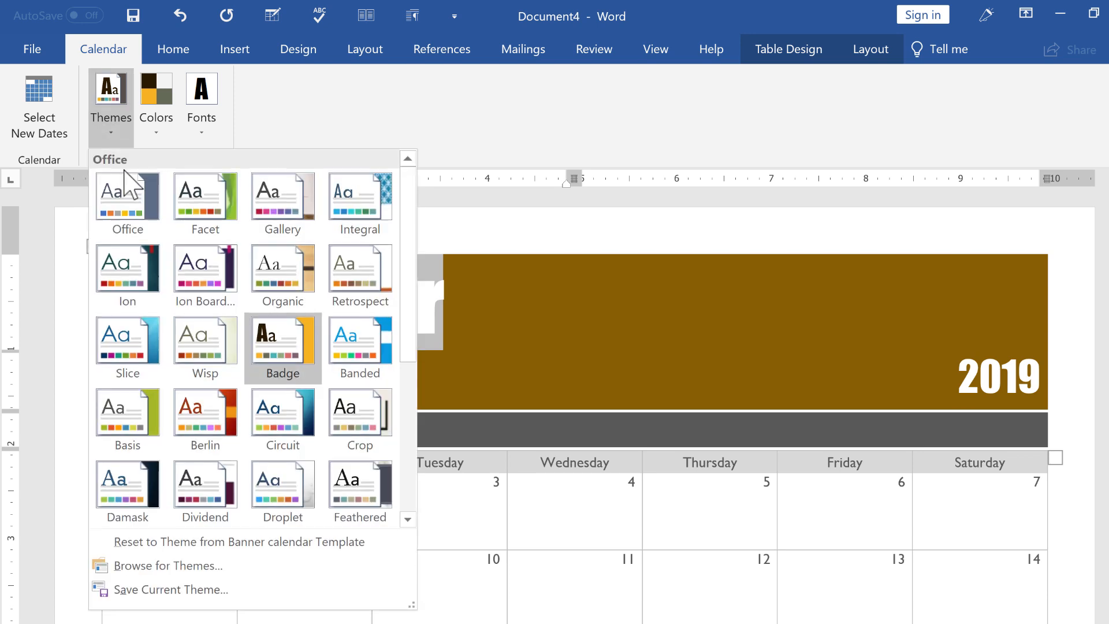
{"action": "mouse_move", "coordinate": [360, 408]}
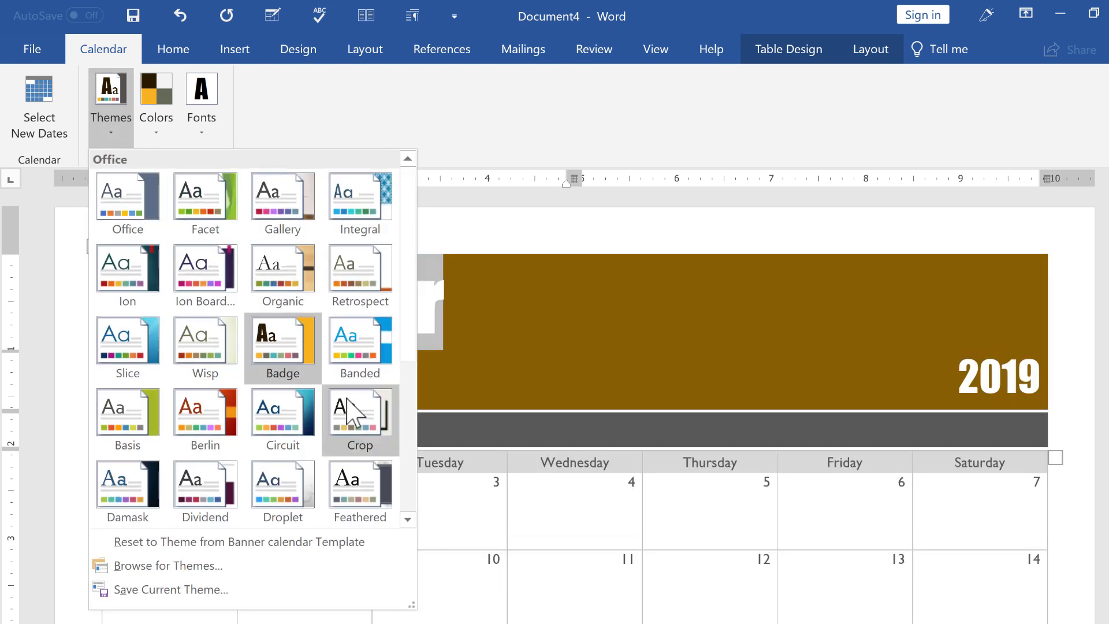
{"action": "mouse_move", "coordinate": [204, 415]}
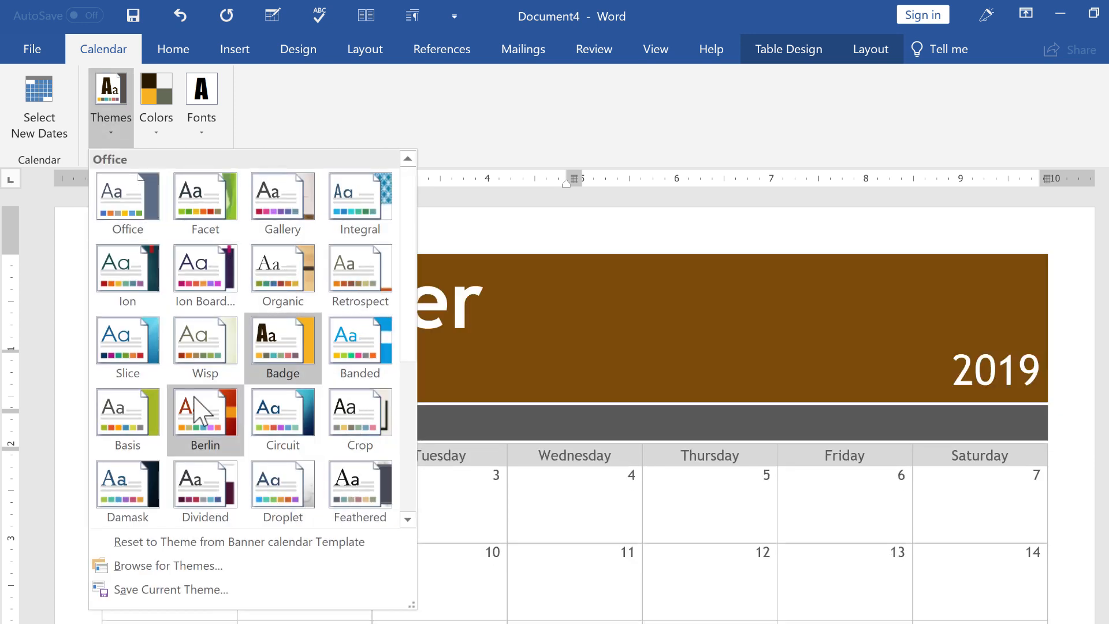
{"action": "mouse_move", "coordinate": [127, 275]}
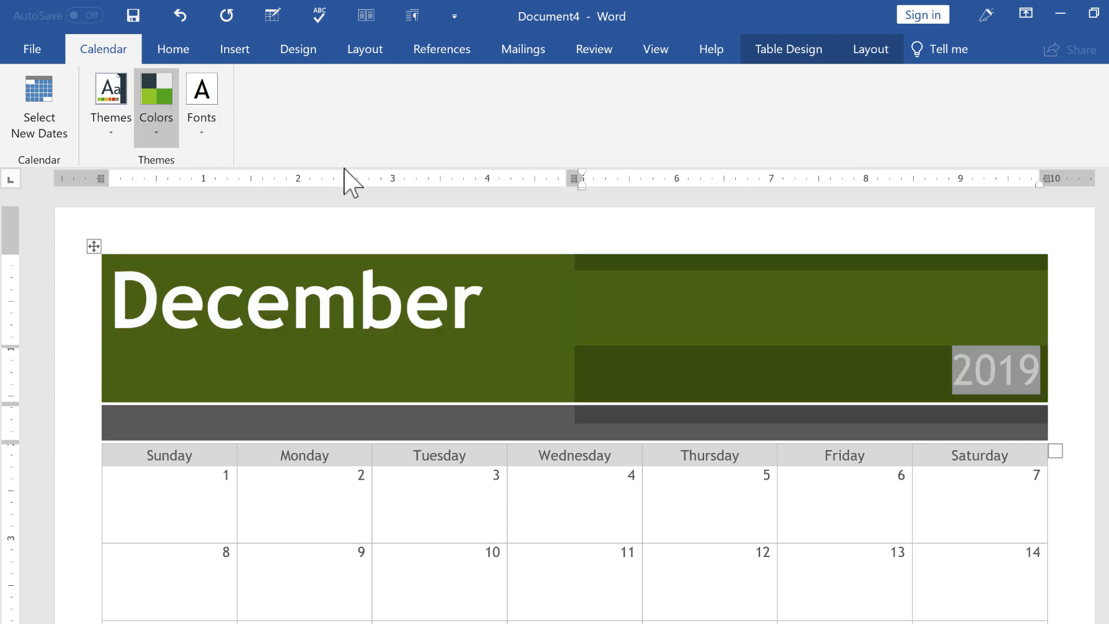
{"action": "left_click", "coordinate": [155, 99]}
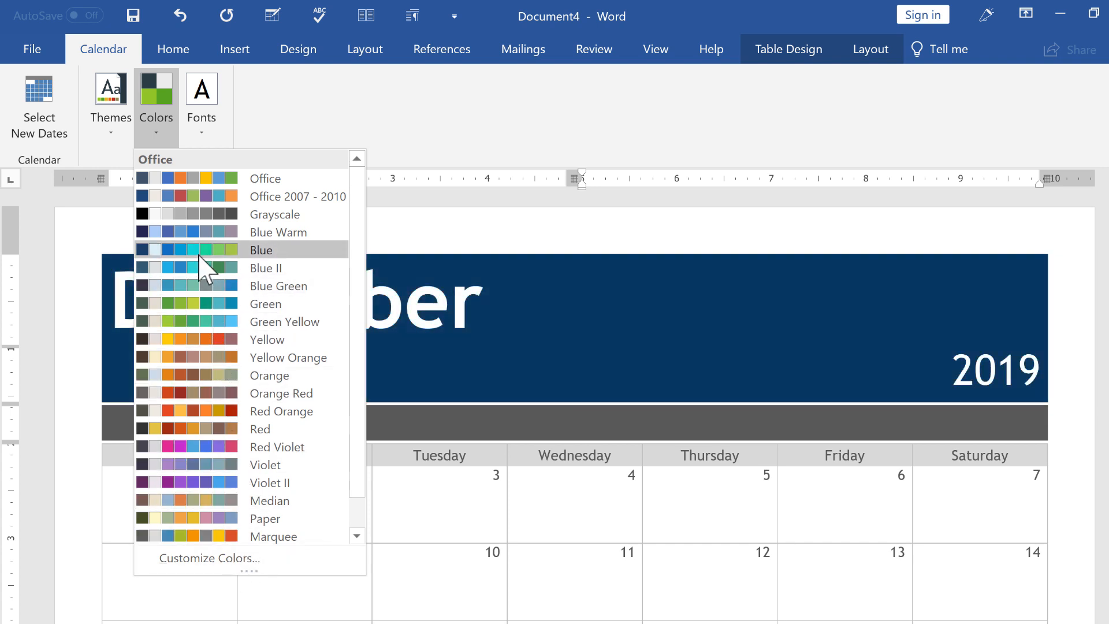
{"action": "left_click", "coordinate": [201, 95]}
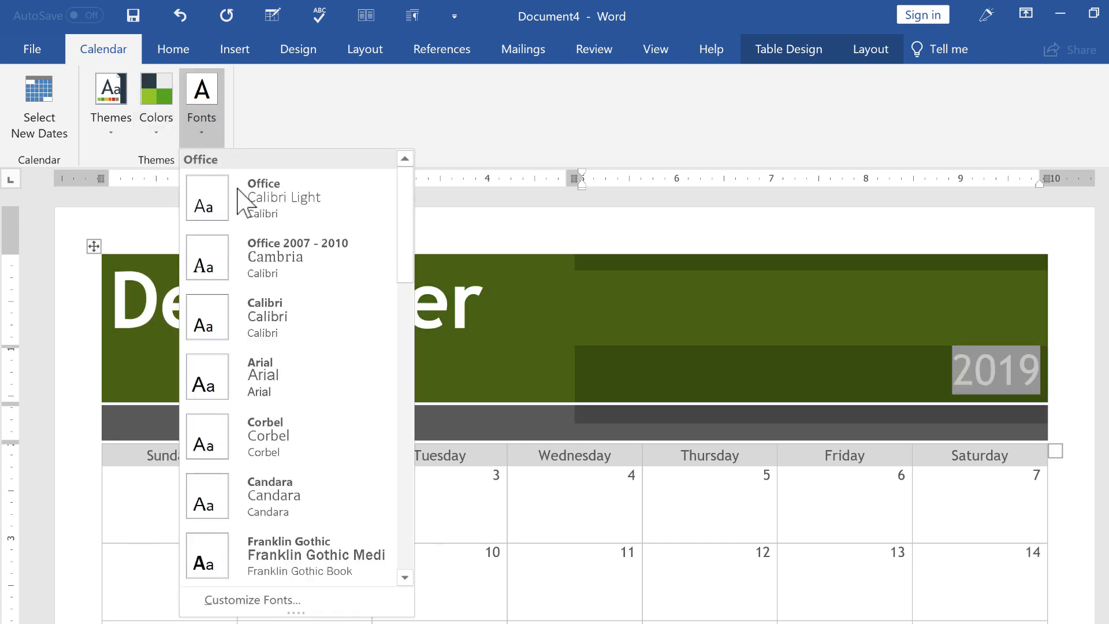
{"action": "mouse_move", "coordinate": [305, 556]}
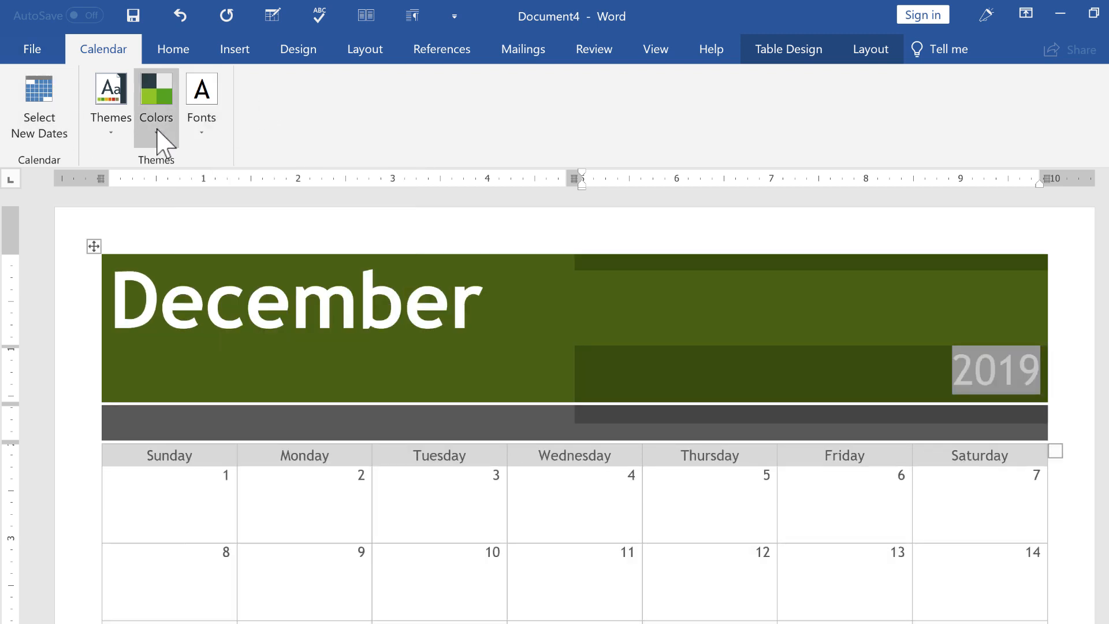
{"action": "mouse_move", "coordinate": [111, 96]}
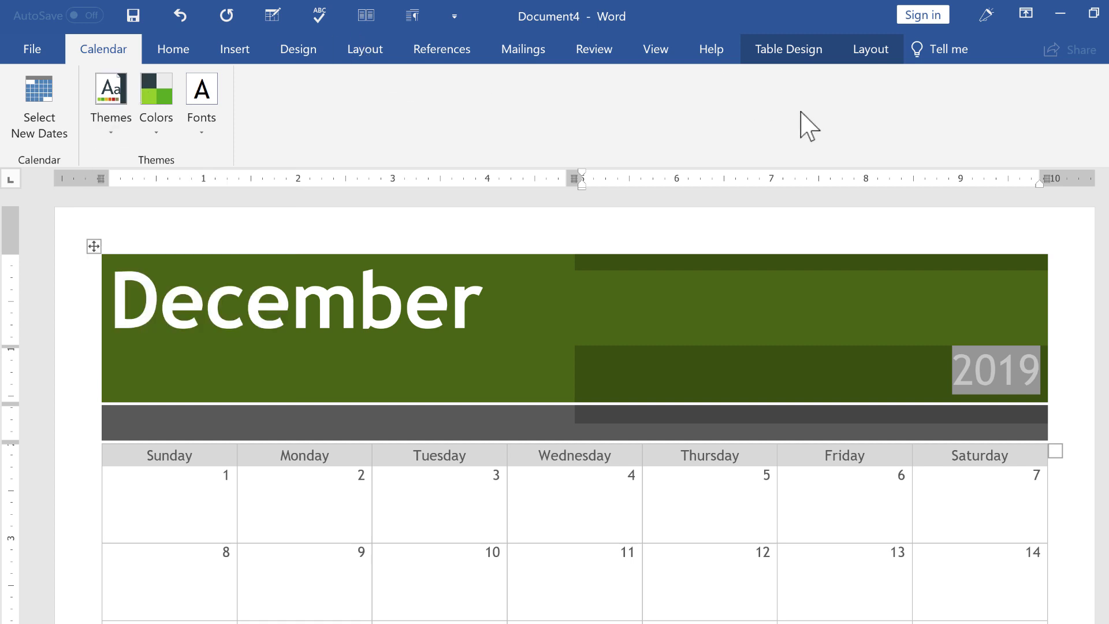
{"action": "left_click", "coordinate": [861, 260]}
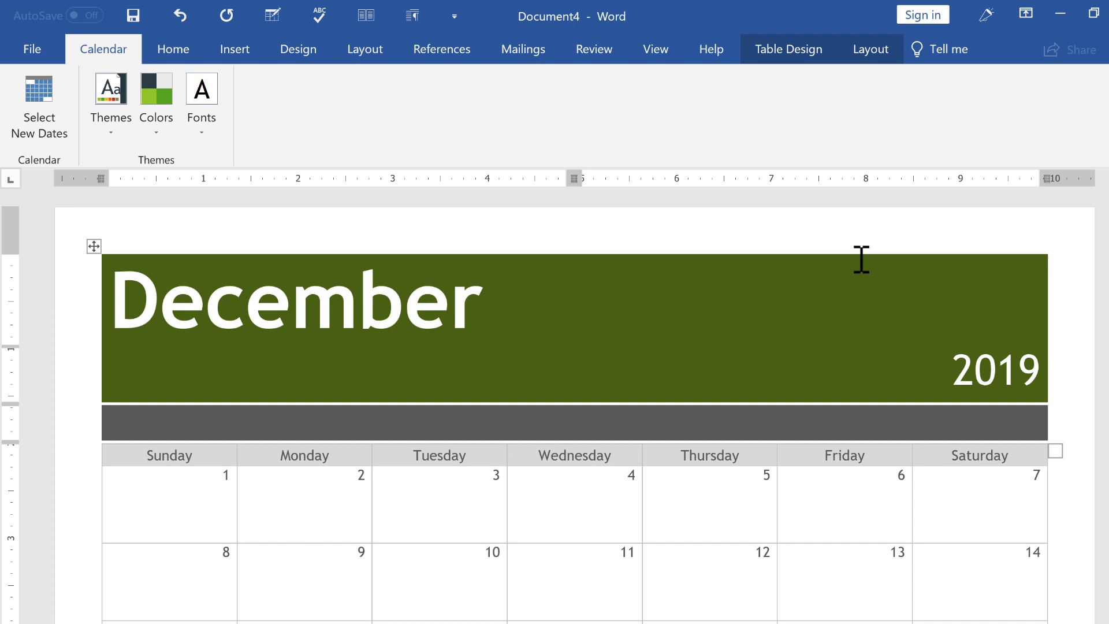
{"action": "scroll", "scroll_direction": "down", "scroll_amount": 3}
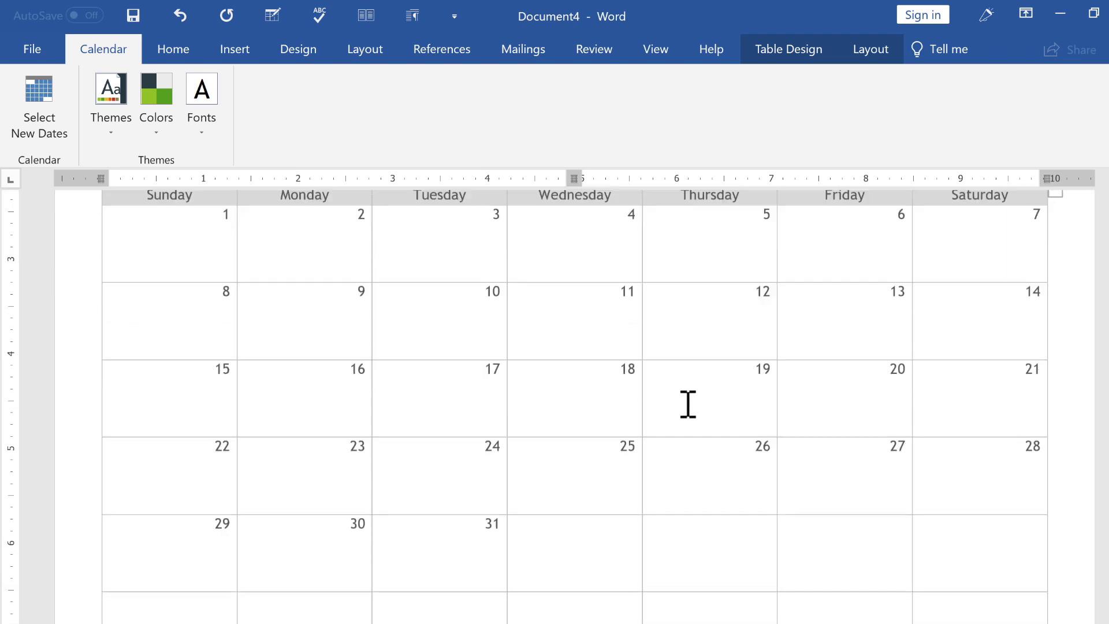
{"action": "scroll", "scroll_direction": "up", "scroll_amount": 3}
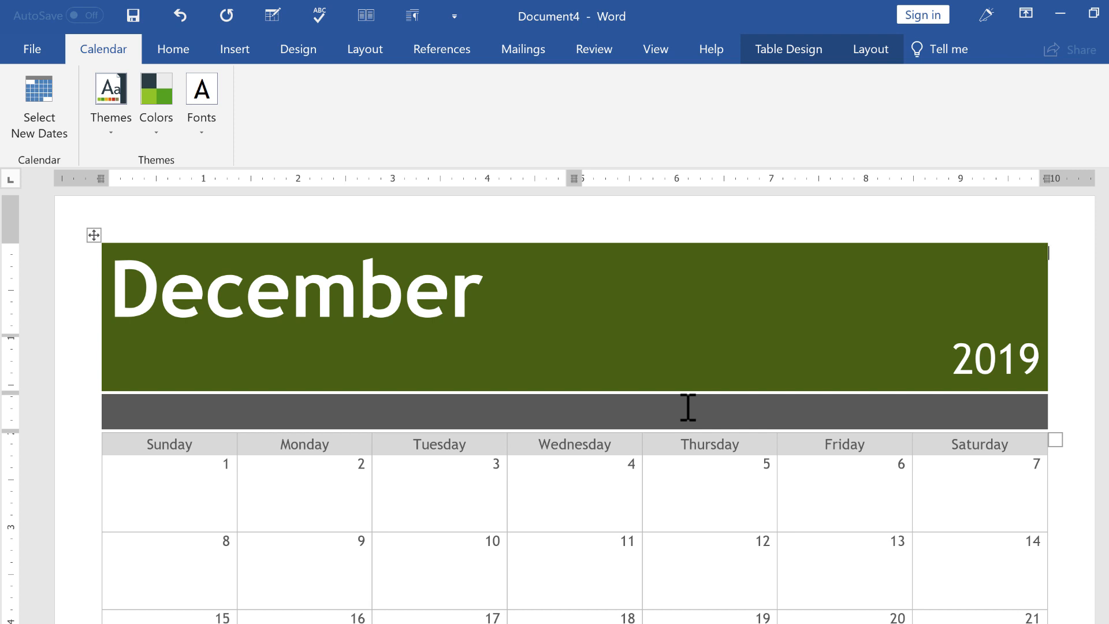
{"action": "mouse_move", "coordinate": [825, 267]}
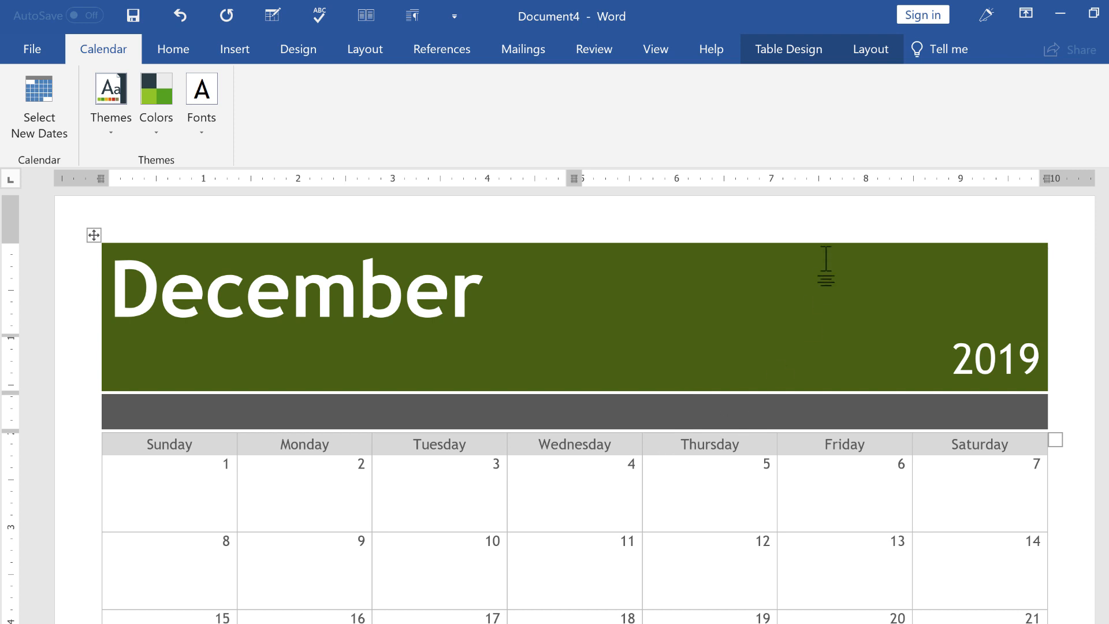
Type 'Service Project 7PM At City Park' on December 4, plus placeholder text on the 5th and 13th.
{"action": "left_click", "coordinate": [561, 495]}
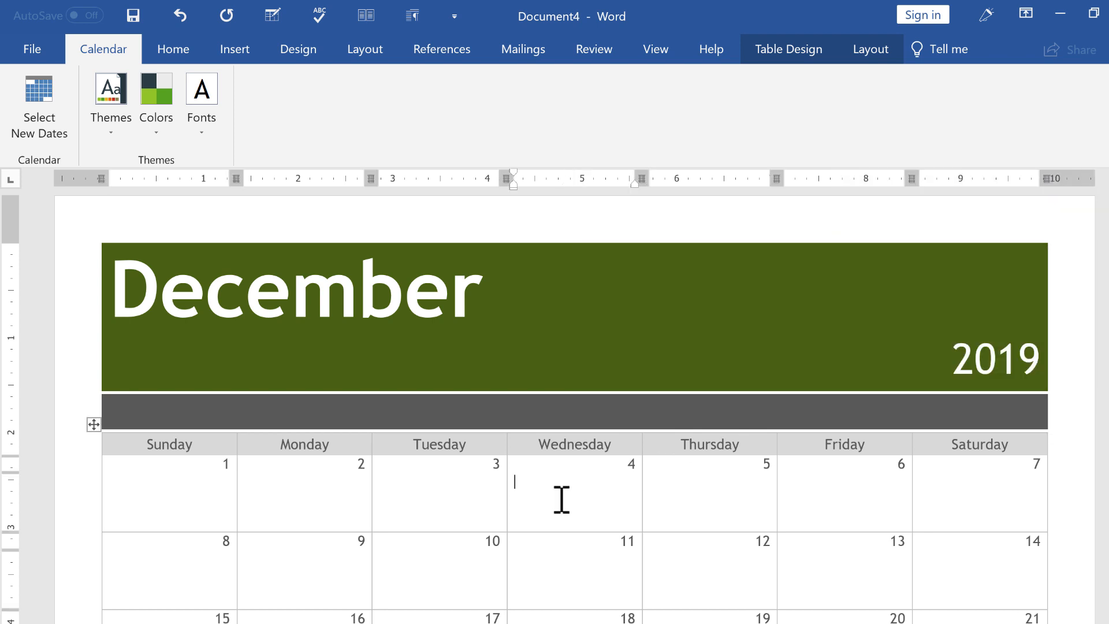
{"action": "scroll", "scroll_direction": "down", "scroll_amount": 3}
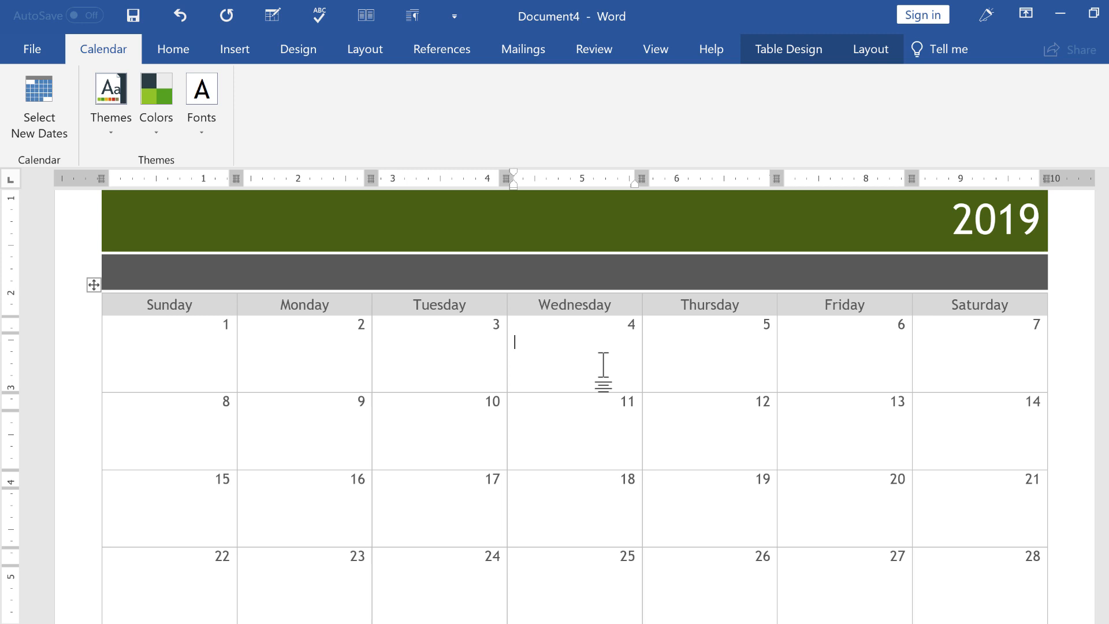
{"action": "type", "text": "Seriv"}
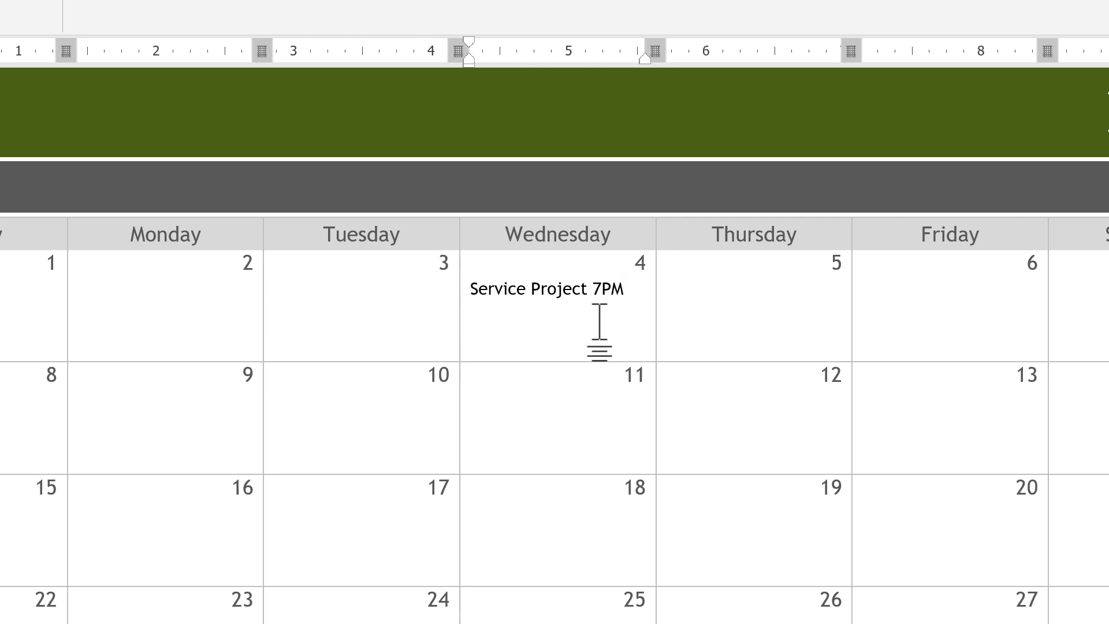
{"action": "type", "text": "City Park"}
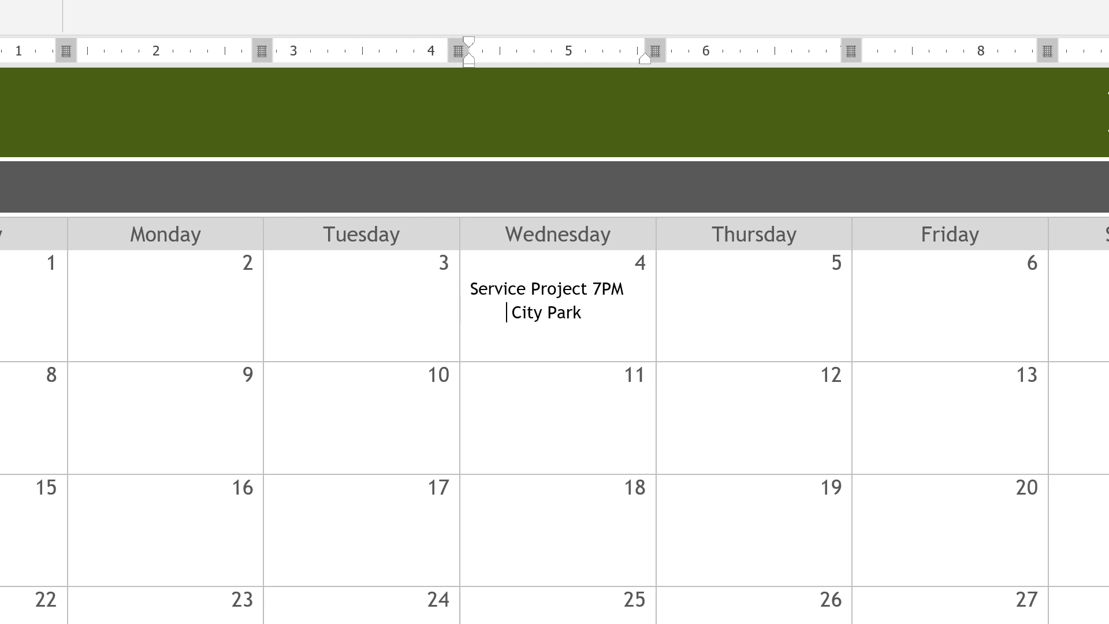
{"action": "type", "text": "at"}
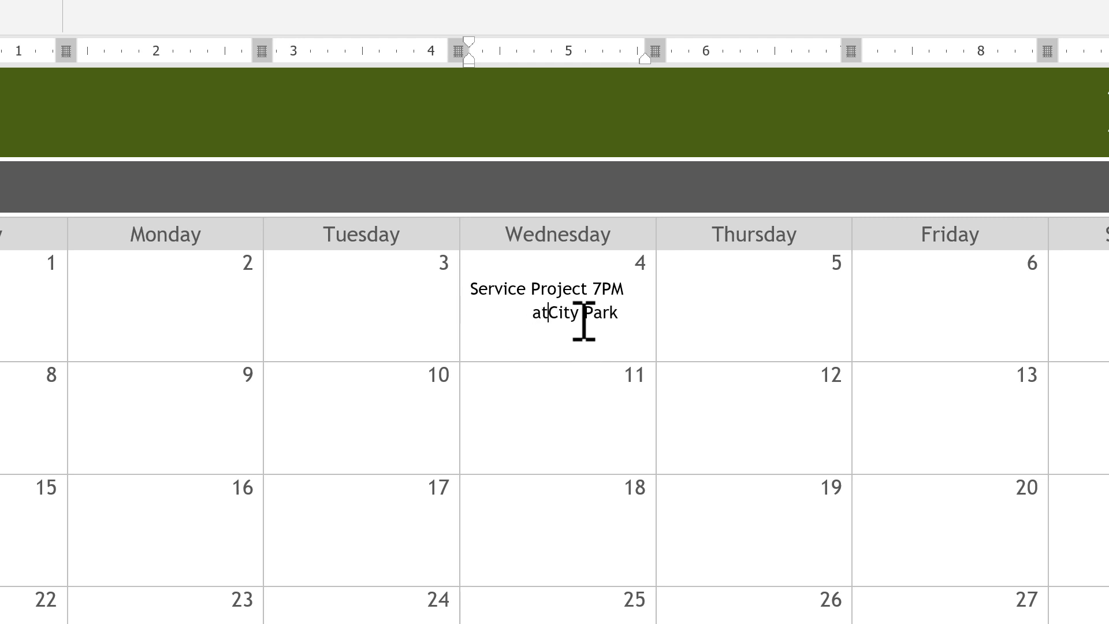
{"action": "type", "text": "asdfasdf"}
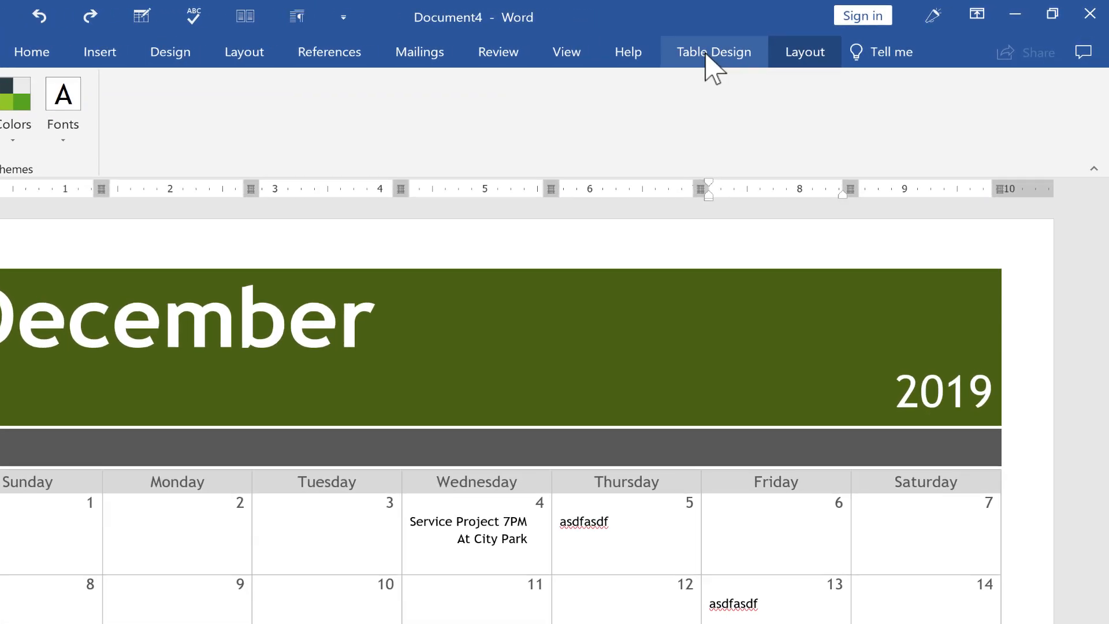
{"action": "left_click", "coordinate": [713, 51]}
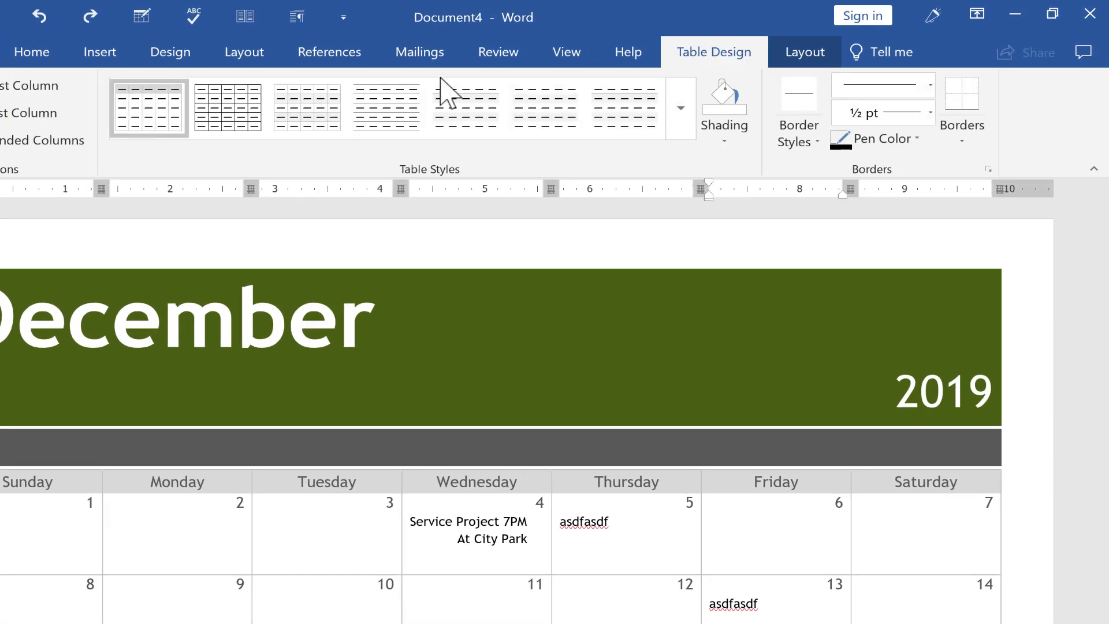
{"action": "scroll", "scroll_direction": "down", "scroll_amount": 3}
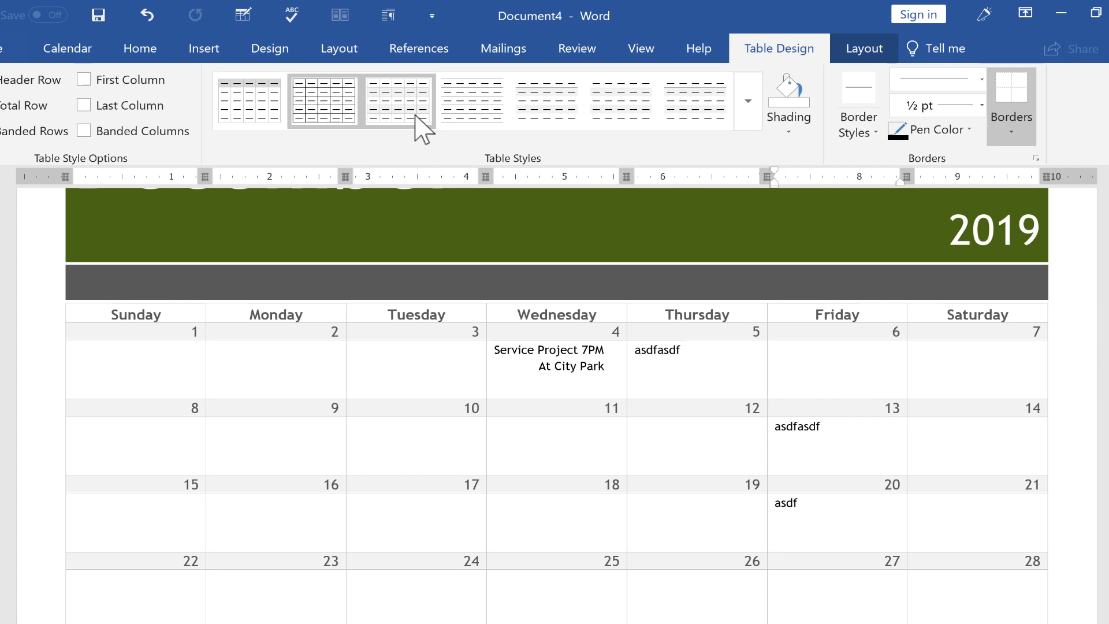
{"action": "left_click", "coordinate": [473, 99]}
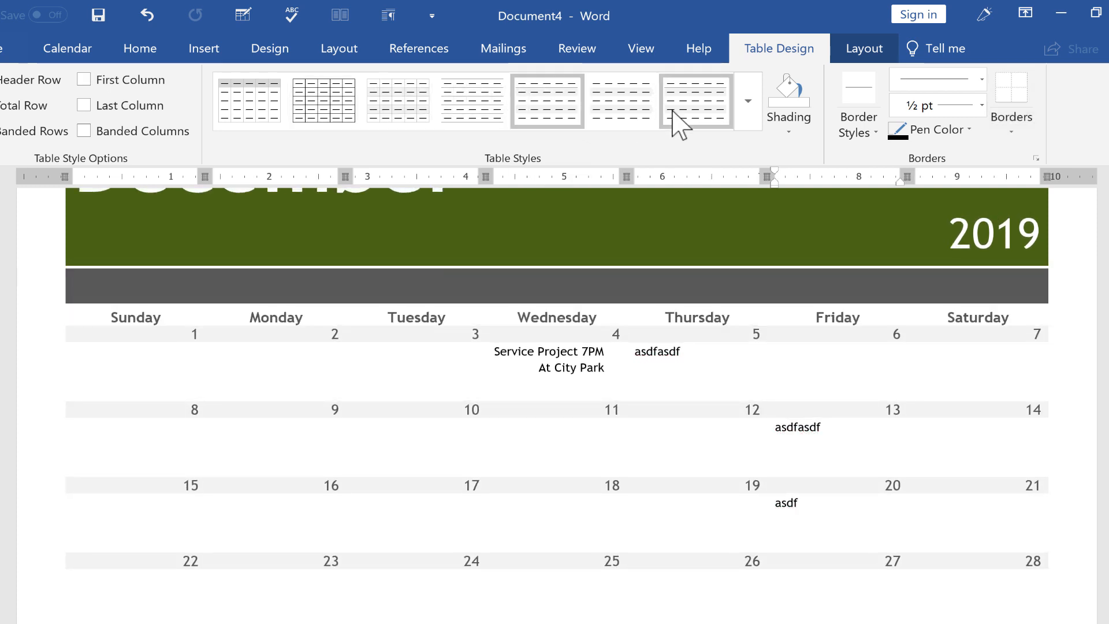
{"action": "left_click", "coordinate": [249, 100]}
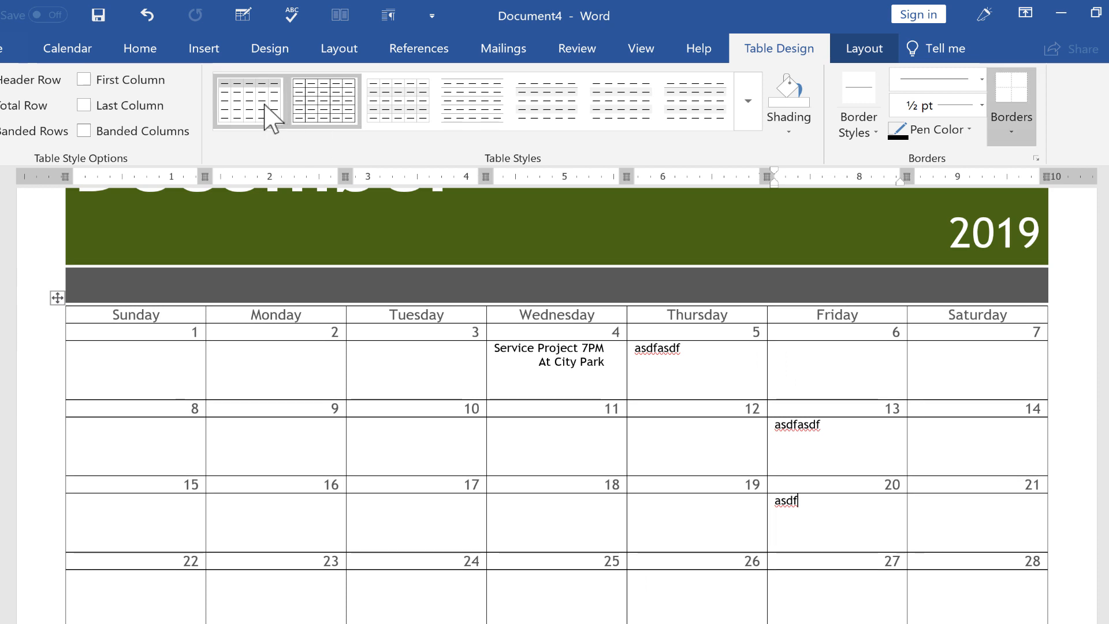
{"action": "left_click", "coordinate": [748, 100]}
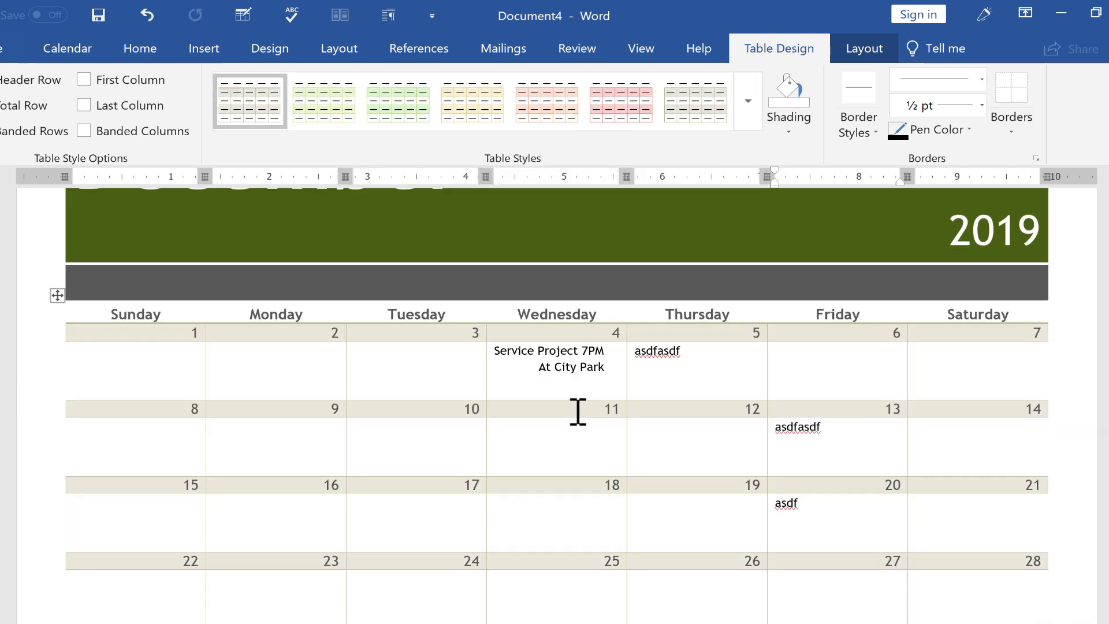
{"action": "left_click", "coordinate": [747, 101]}
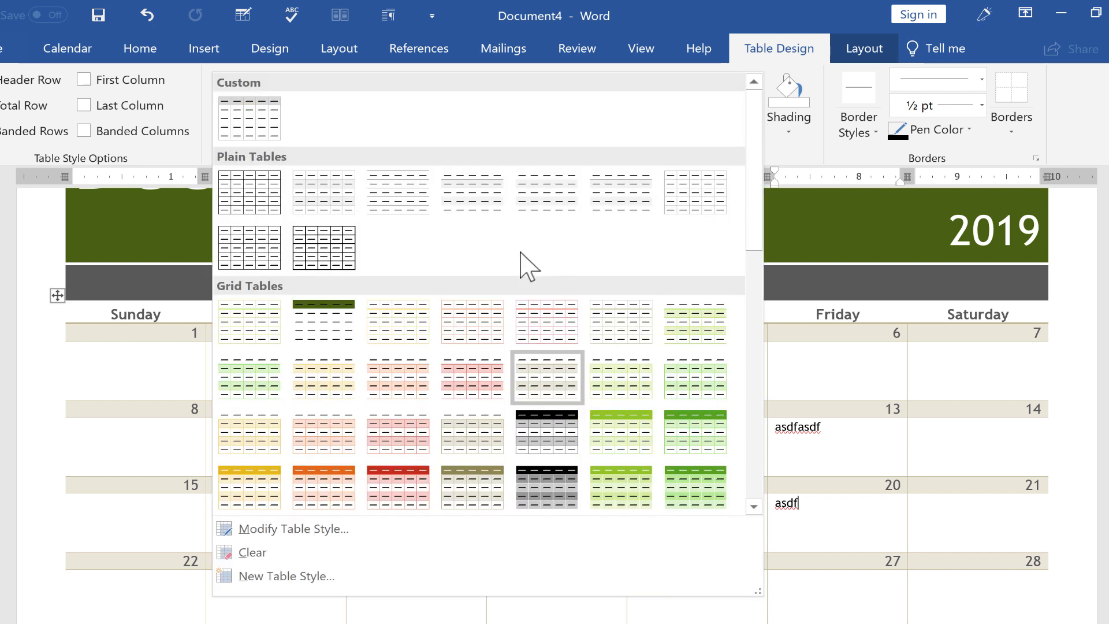
{"action": "mouse_move", "coordinate": [621, 432]}
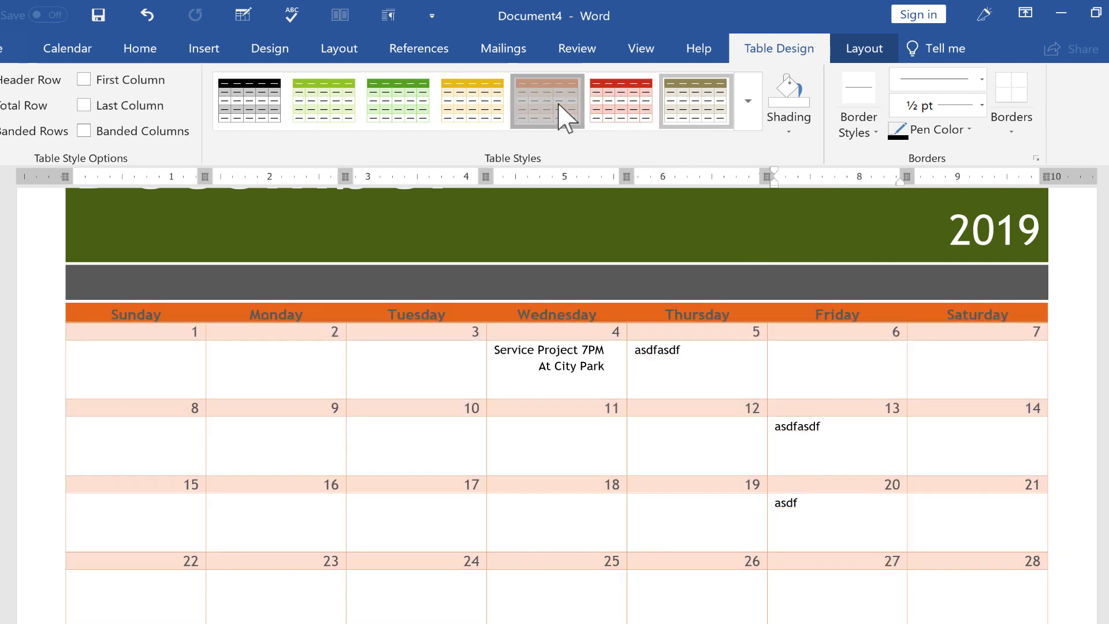
{"action": "left_click", "coordinate": [472, 100]}
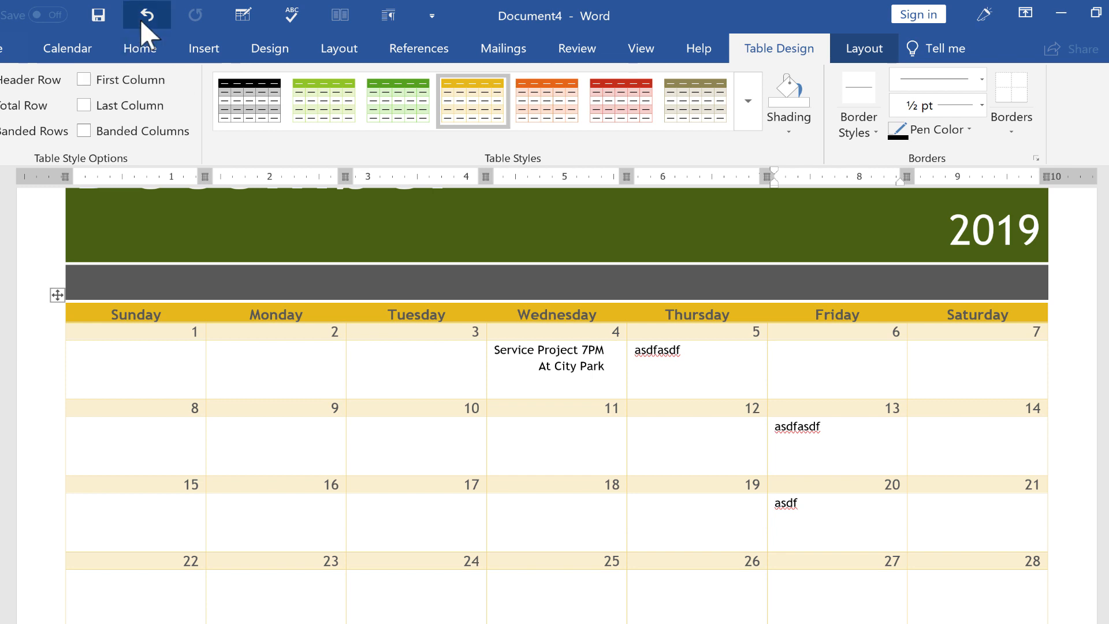
{"action": "left_click", "coordinate": [323, 100]}
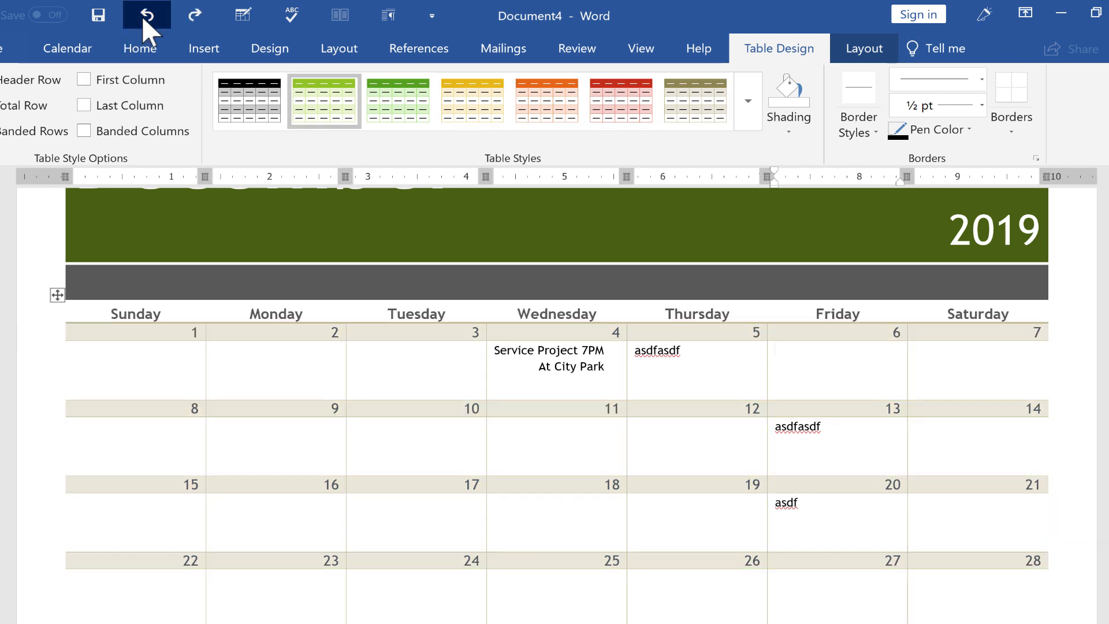
{"action": "left_click", "coordinate": [322, 100]}
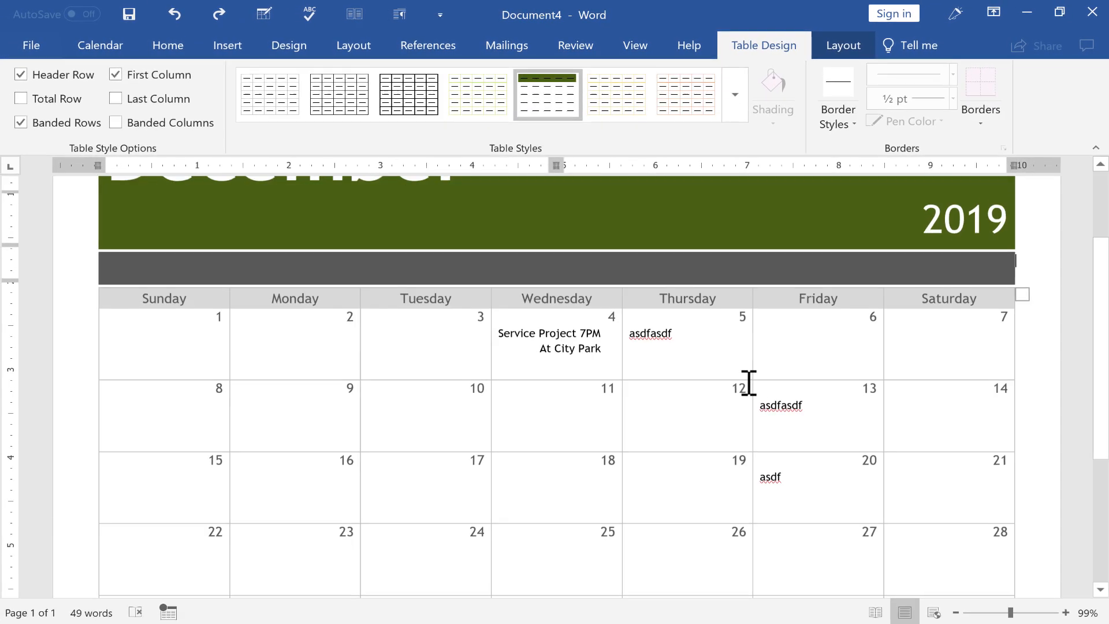
Show the December 2019 calendar in the File > Print preview.
{"action": "scroll", "scroll_direction": "up", "scroll_amount": 3}
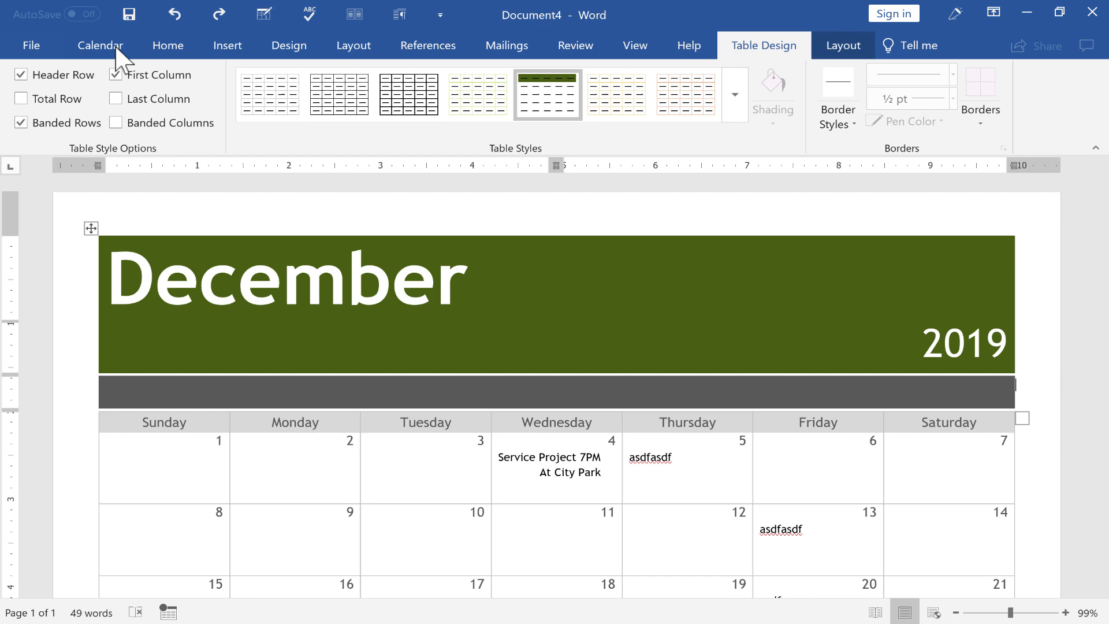
{"action": "mouse_move", "coordinate": [31, 45]}
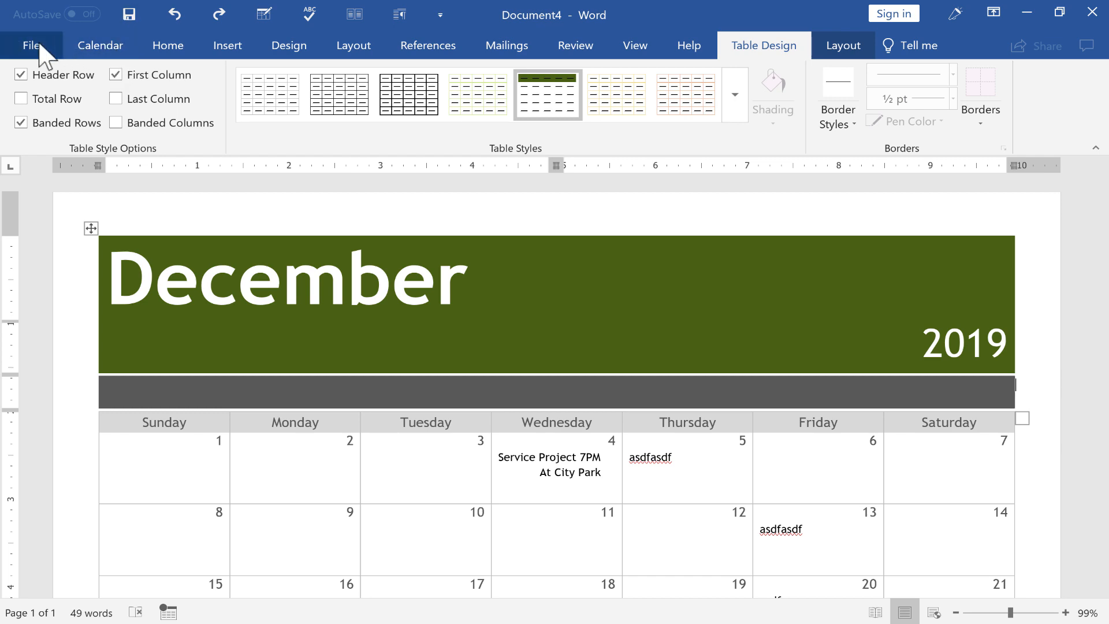
{"action": "left_click", "coordinate": [32, 45]}
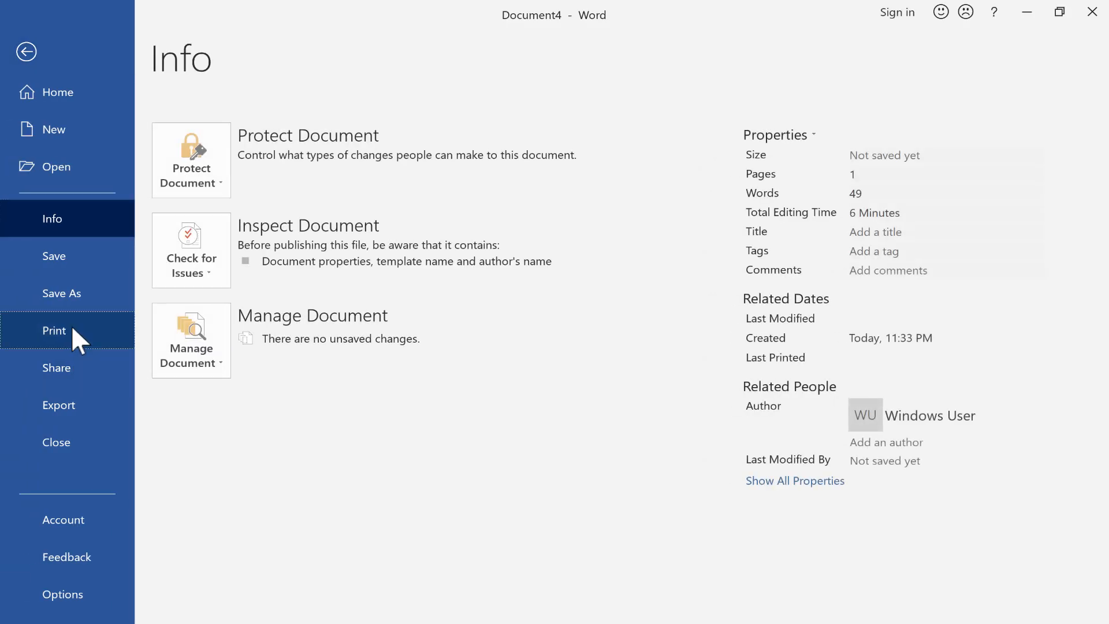
{"action": "left_click", "coordinate": [53, 330]}
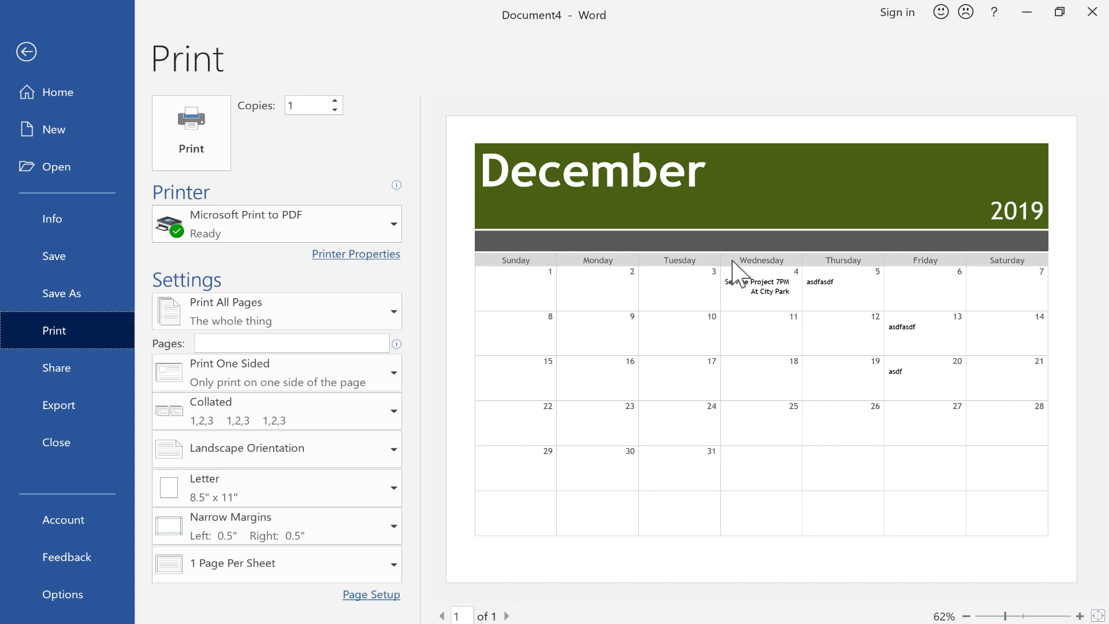
{"action": "mouse_move", "coordinate": [921, 277]}
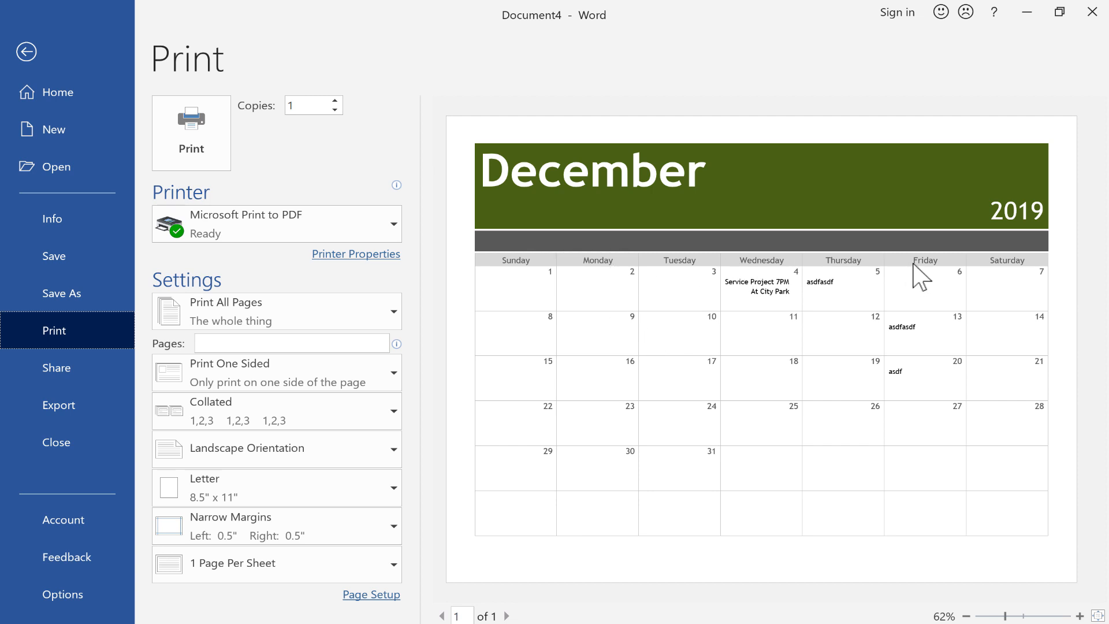
{"action": "mouse_move", "coordinate": [683, 197]}
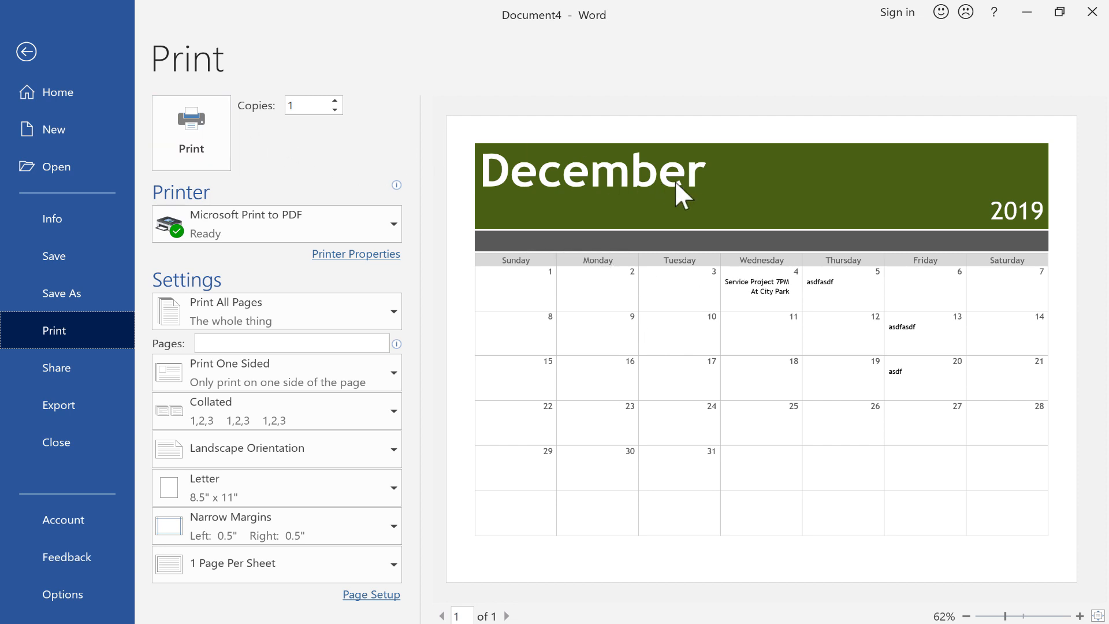
{"action": "mouse_move", "coordinate": [63, 294]}
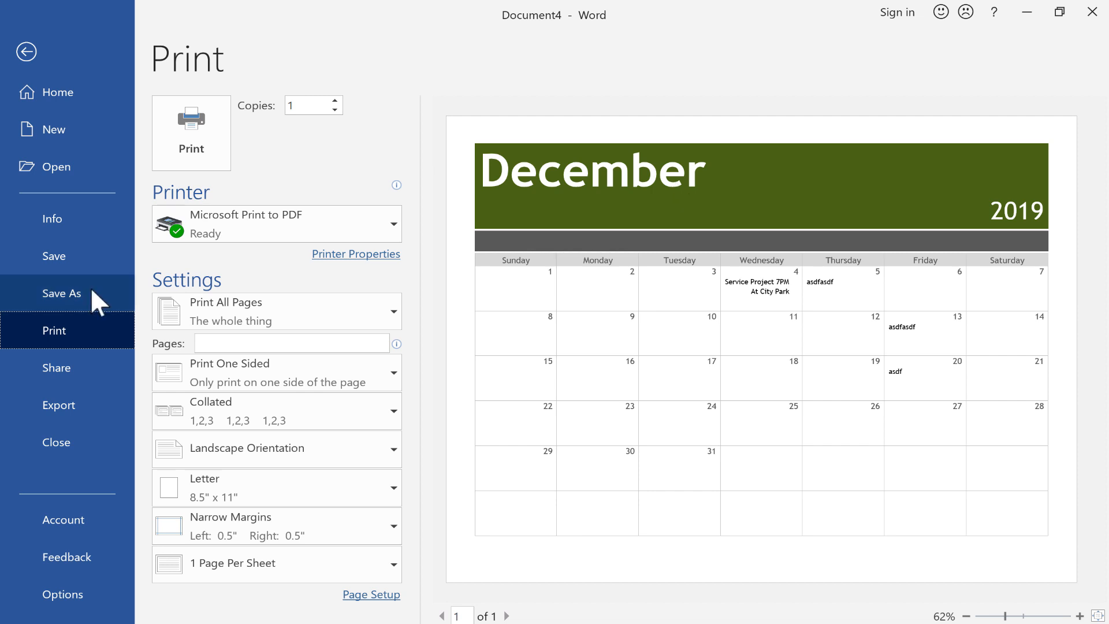
Leave print preview and return to the calendar document without printing.
{"action": "left_click", "coordinate": [28, 51]}
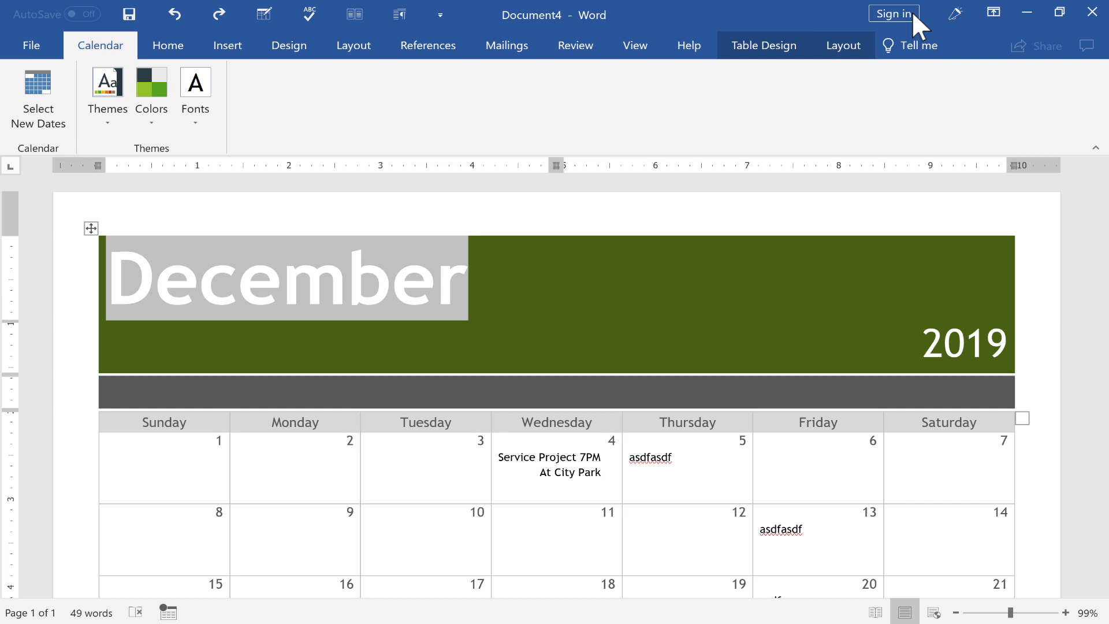
{"action": "mouse_move", "coordinate": [937, 32]}
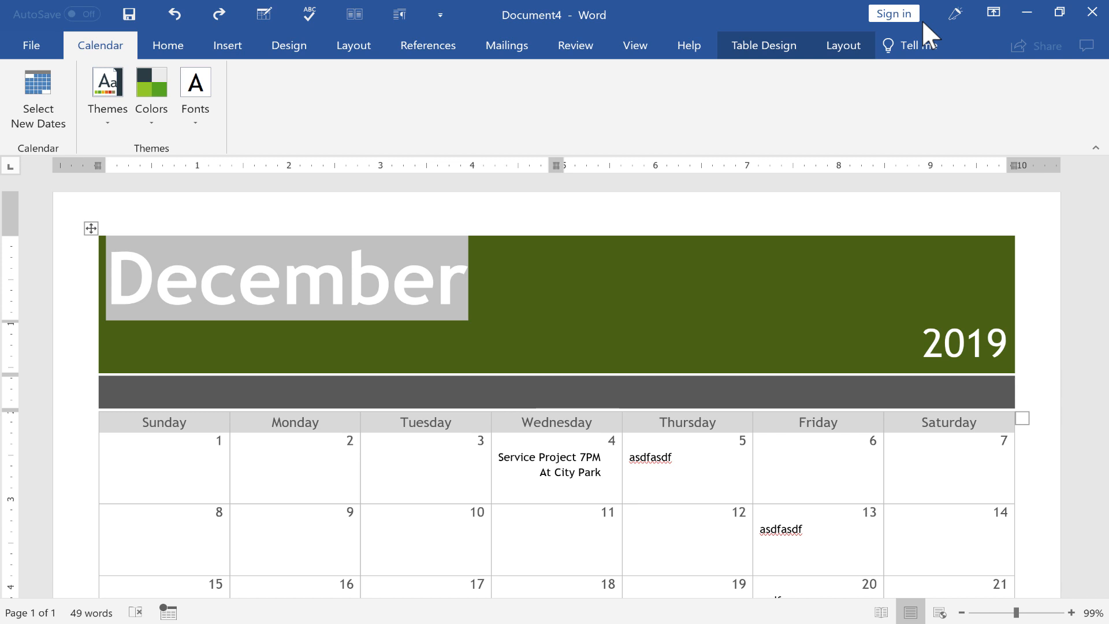
{"action": "mouse_move", "coordinate": [935, 37]}
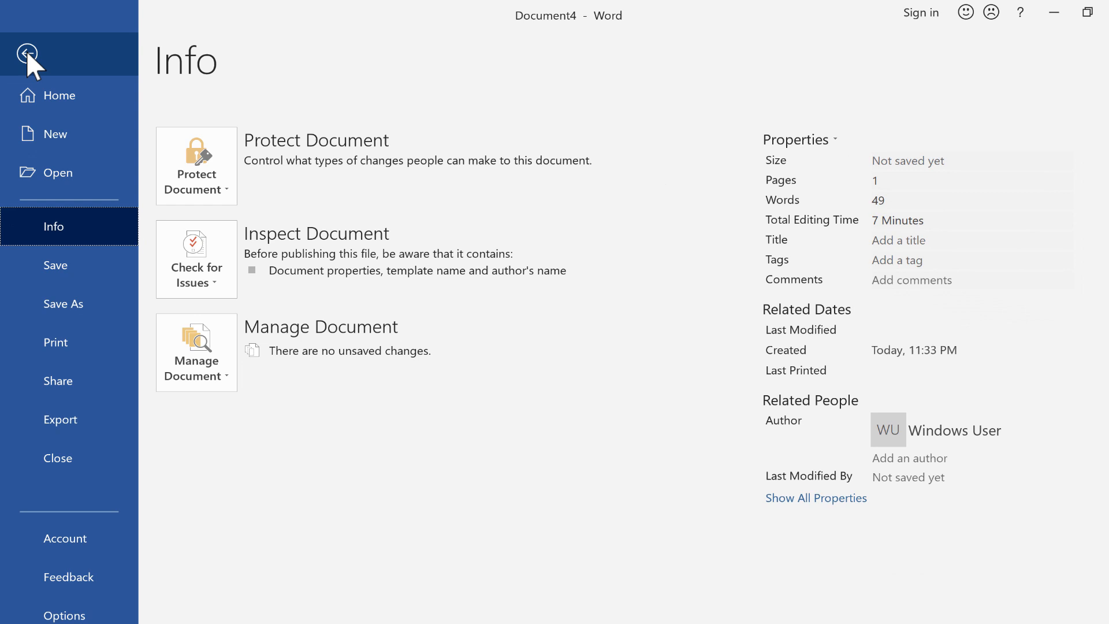
View the Save As locations, then return to the calendar without saving.
{"action": "left_click", "coordinate": [62, 303]}
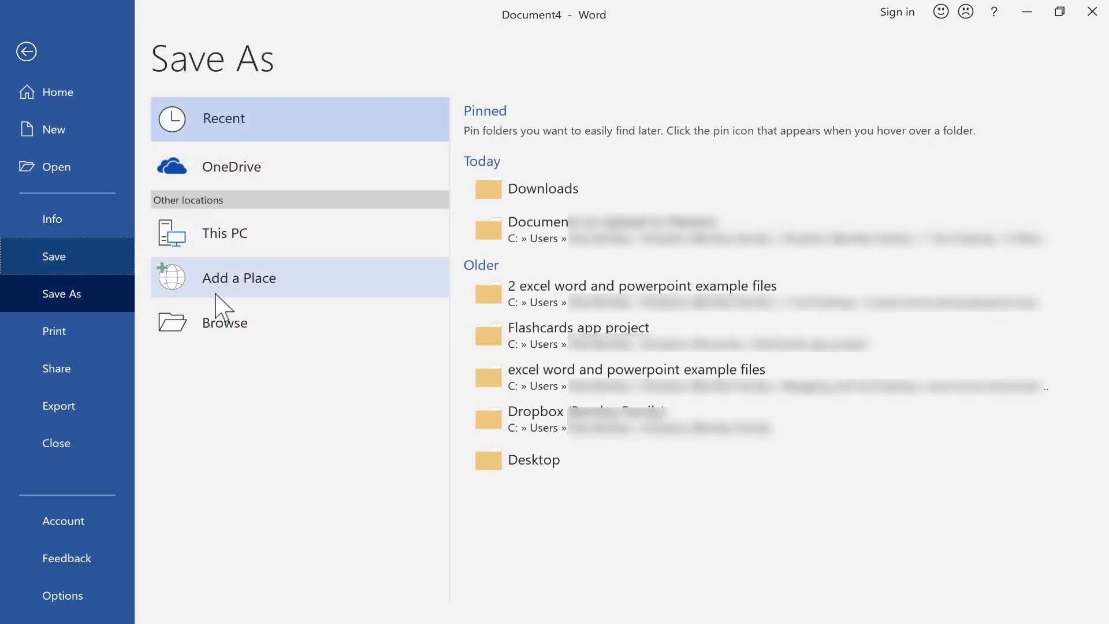
{"action": "left_click", "coordinate": [27, 51]}
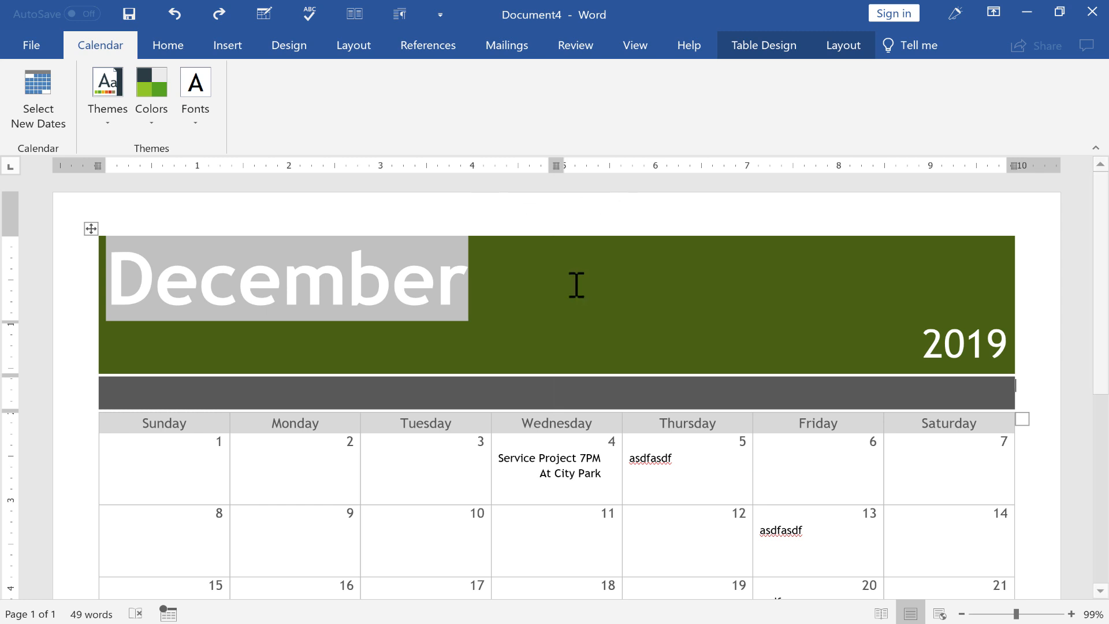
{"action": "mouse_move", "coordinate": [655, 289]}
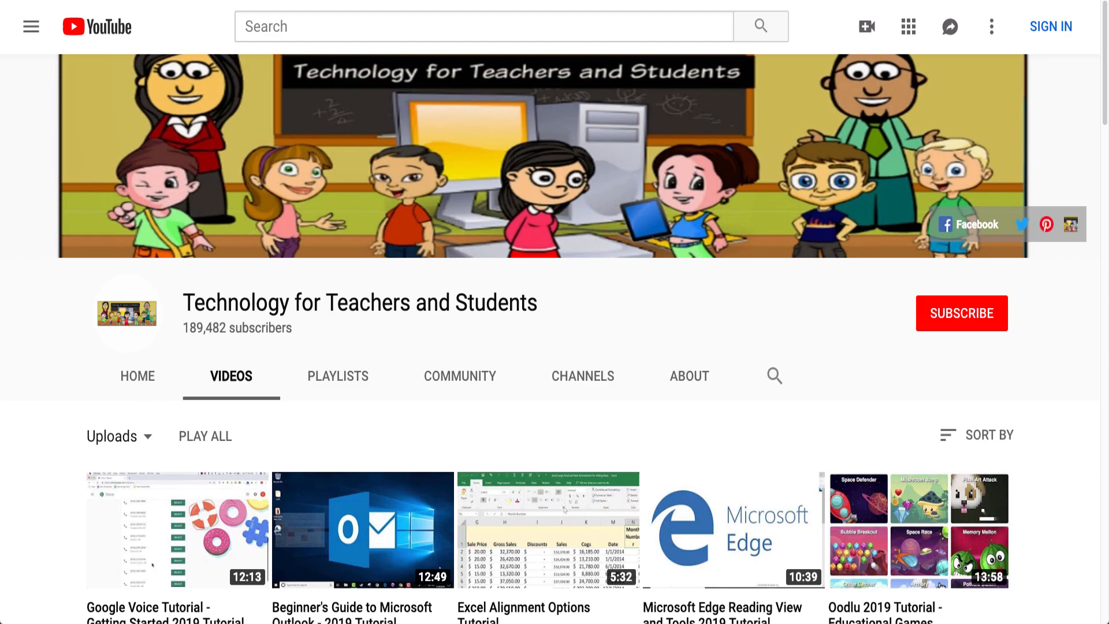
Open the Google Drive tutorial video and subscribe to Technology for Teachers and Students.
{"action": "left_click", "coordinate": [362, 530]}
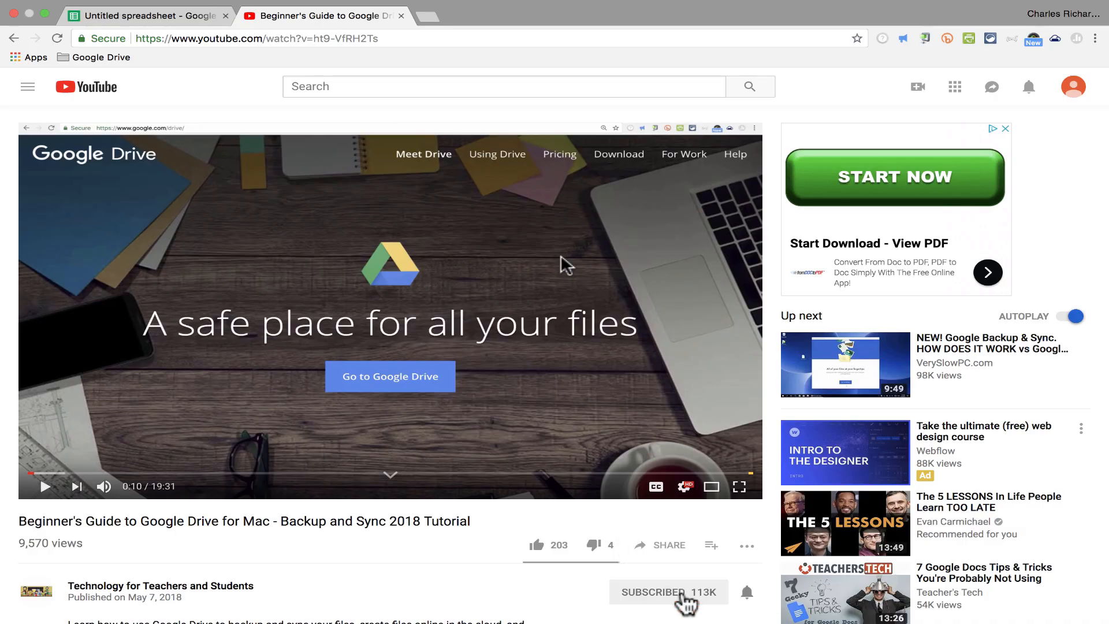
{"action": "left_click", "coordinate": [667, 592]}
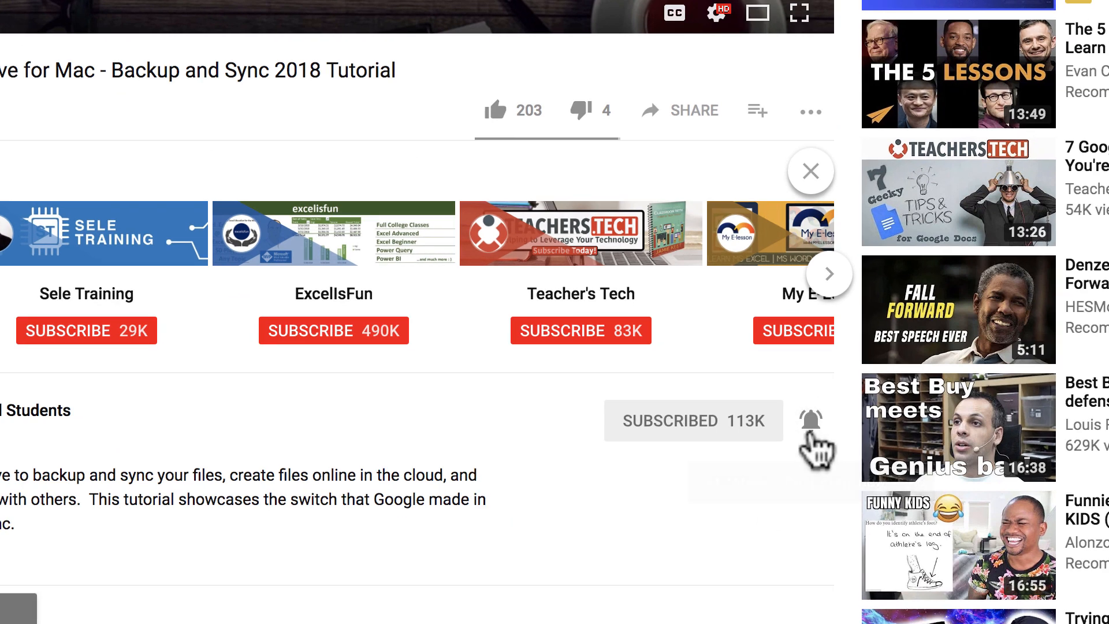
{"action": "mouse_move", "coordinate": [821, 453]}
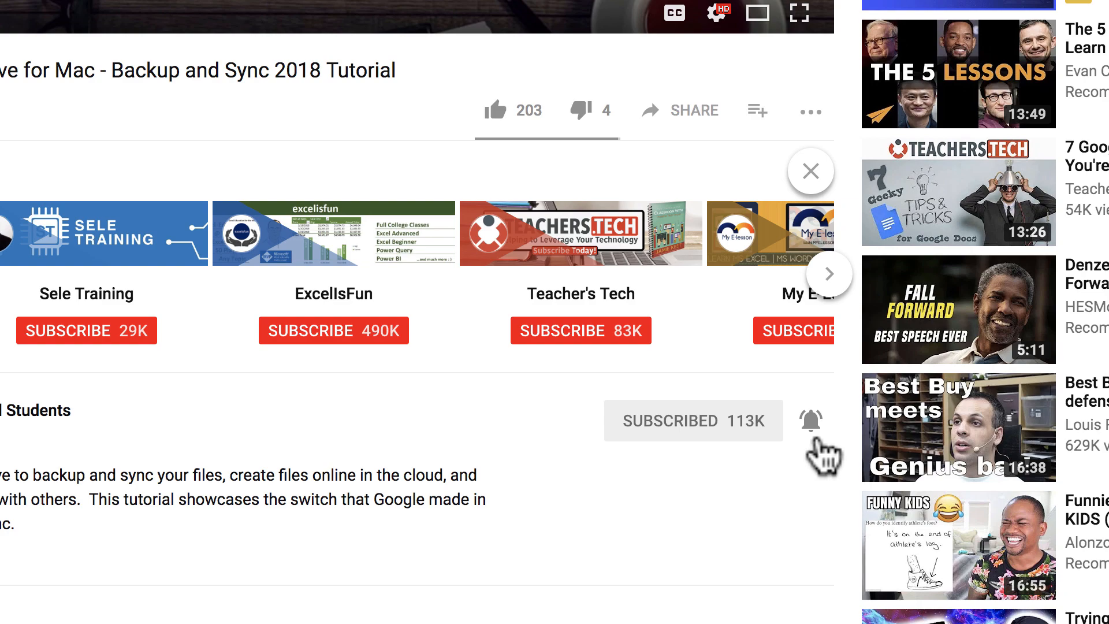